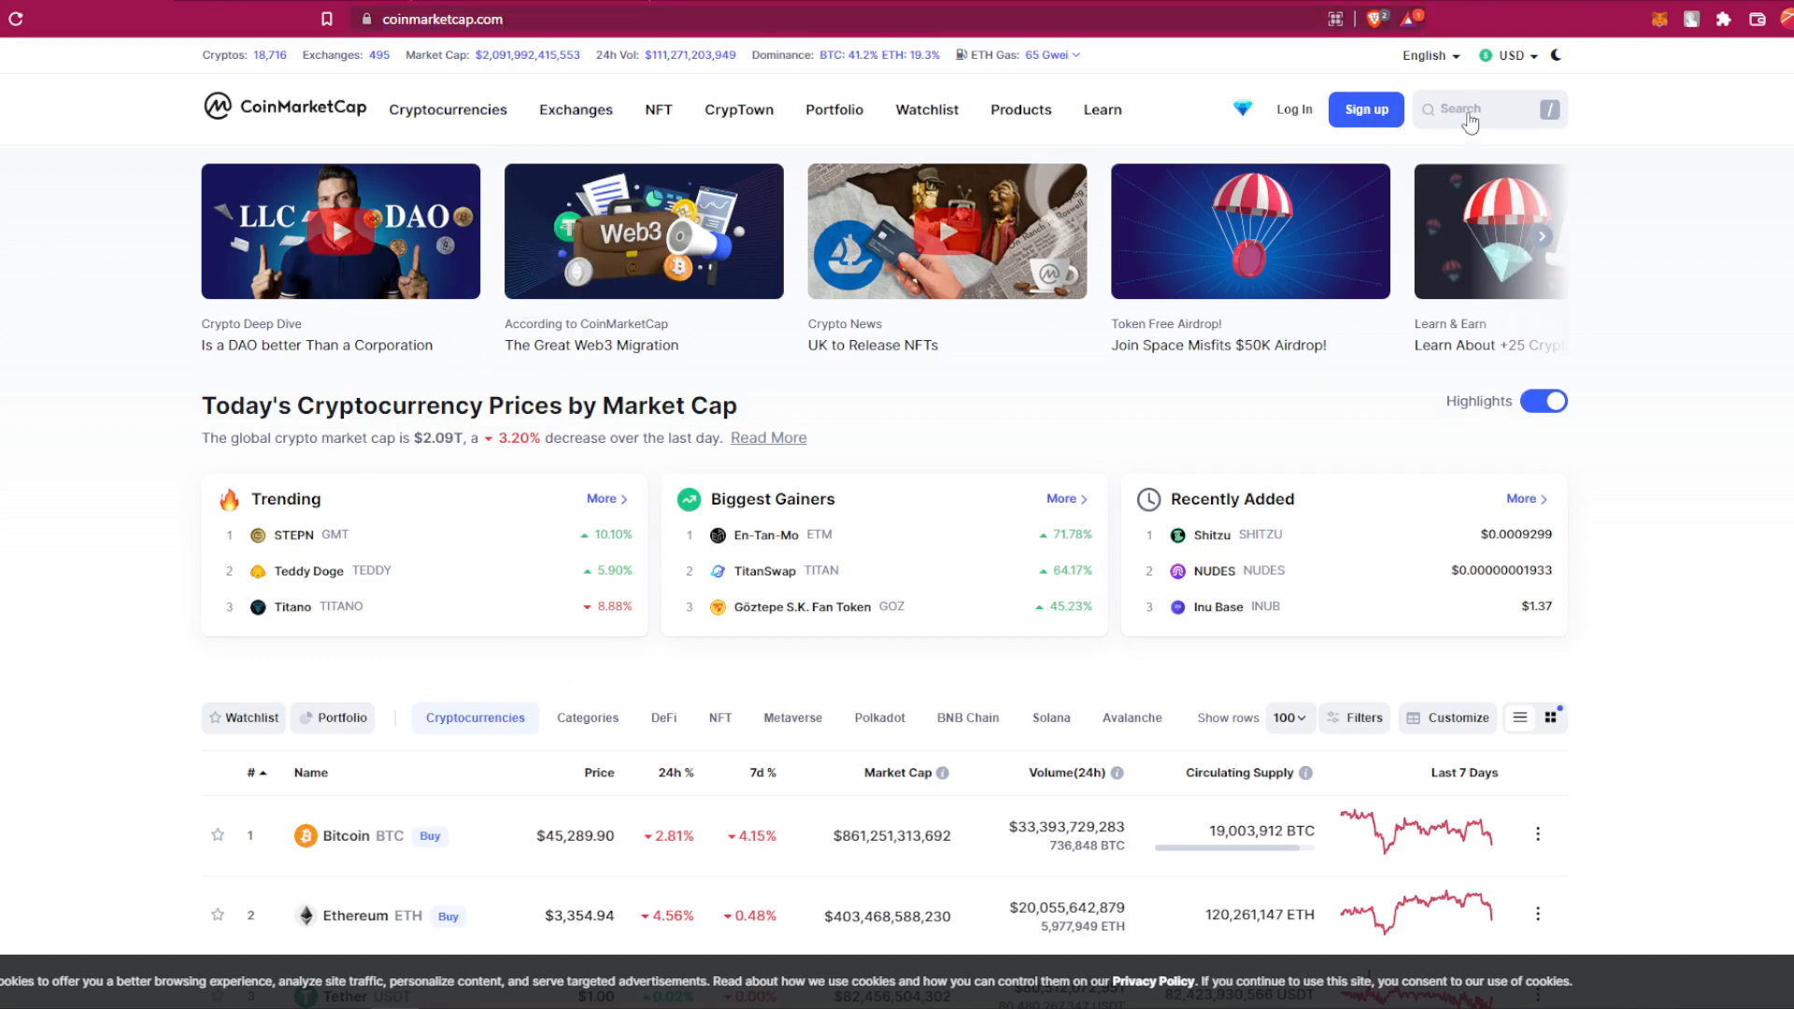
Step: Find Saitama via search 'sai' and copy its Ethereum contract address
{"action": "type", "text": "sait"}
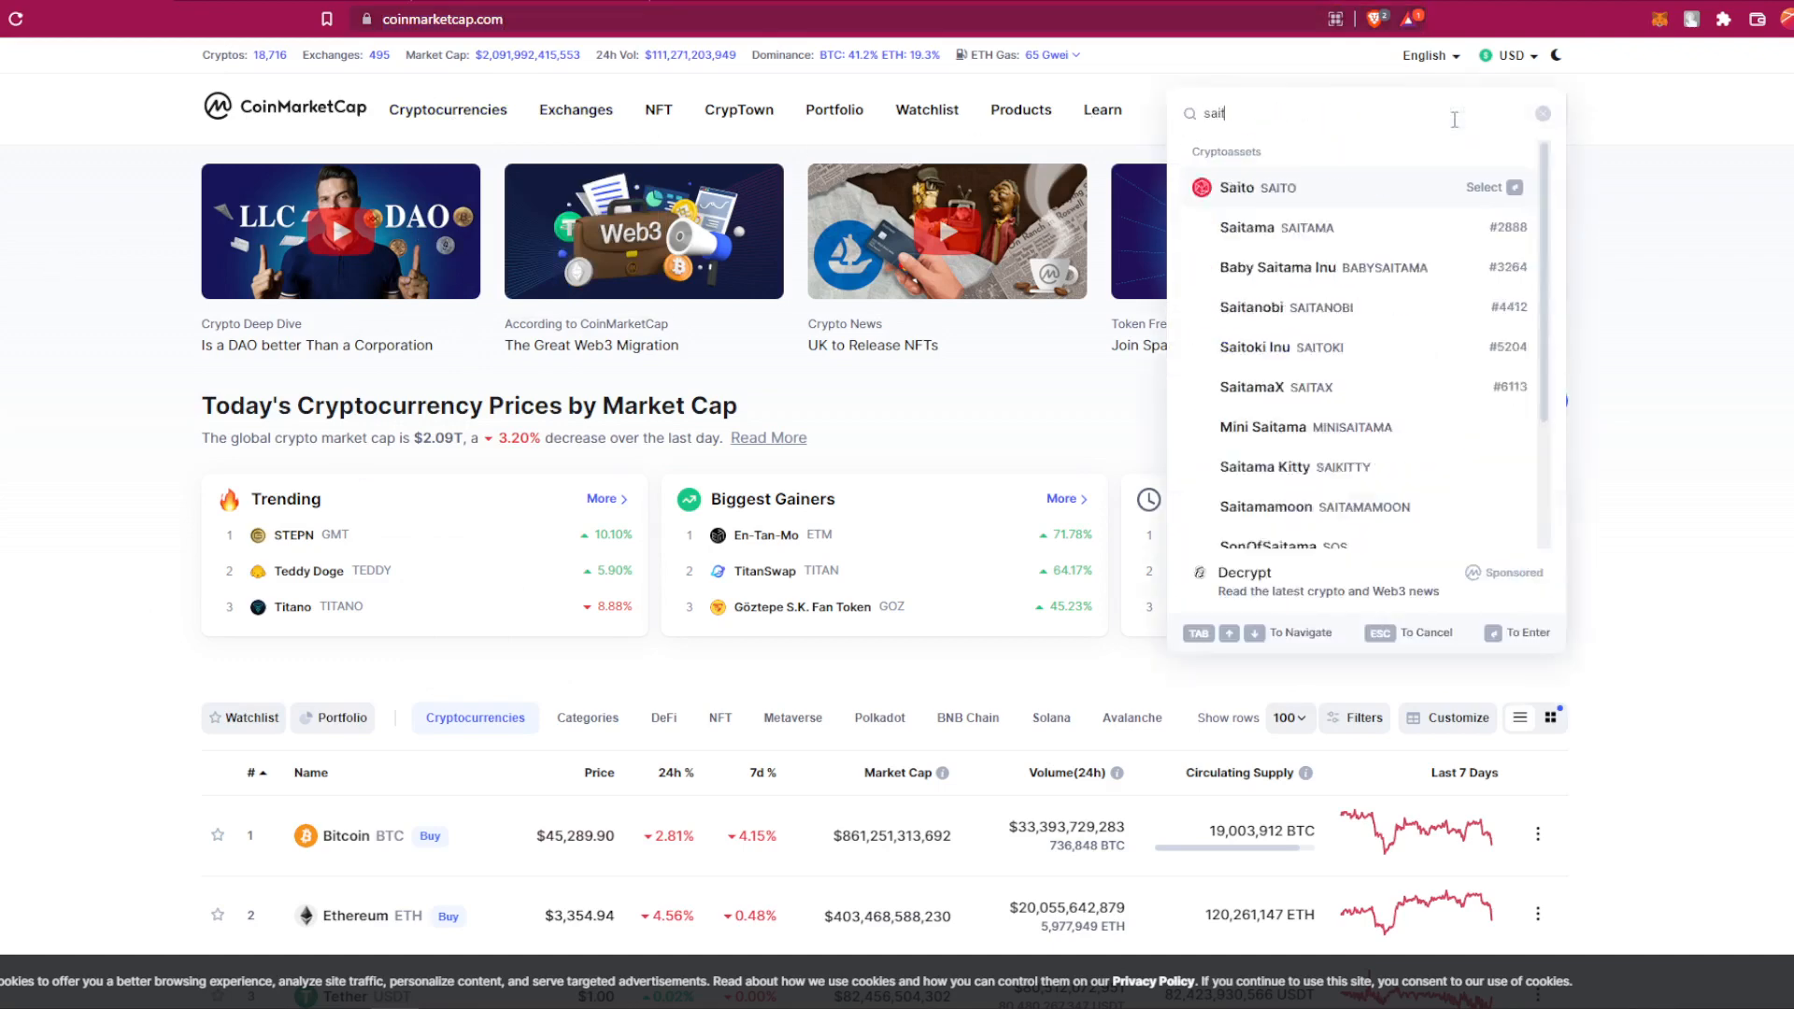
{"action": "left_click", "coordinate": [1265, 226]}
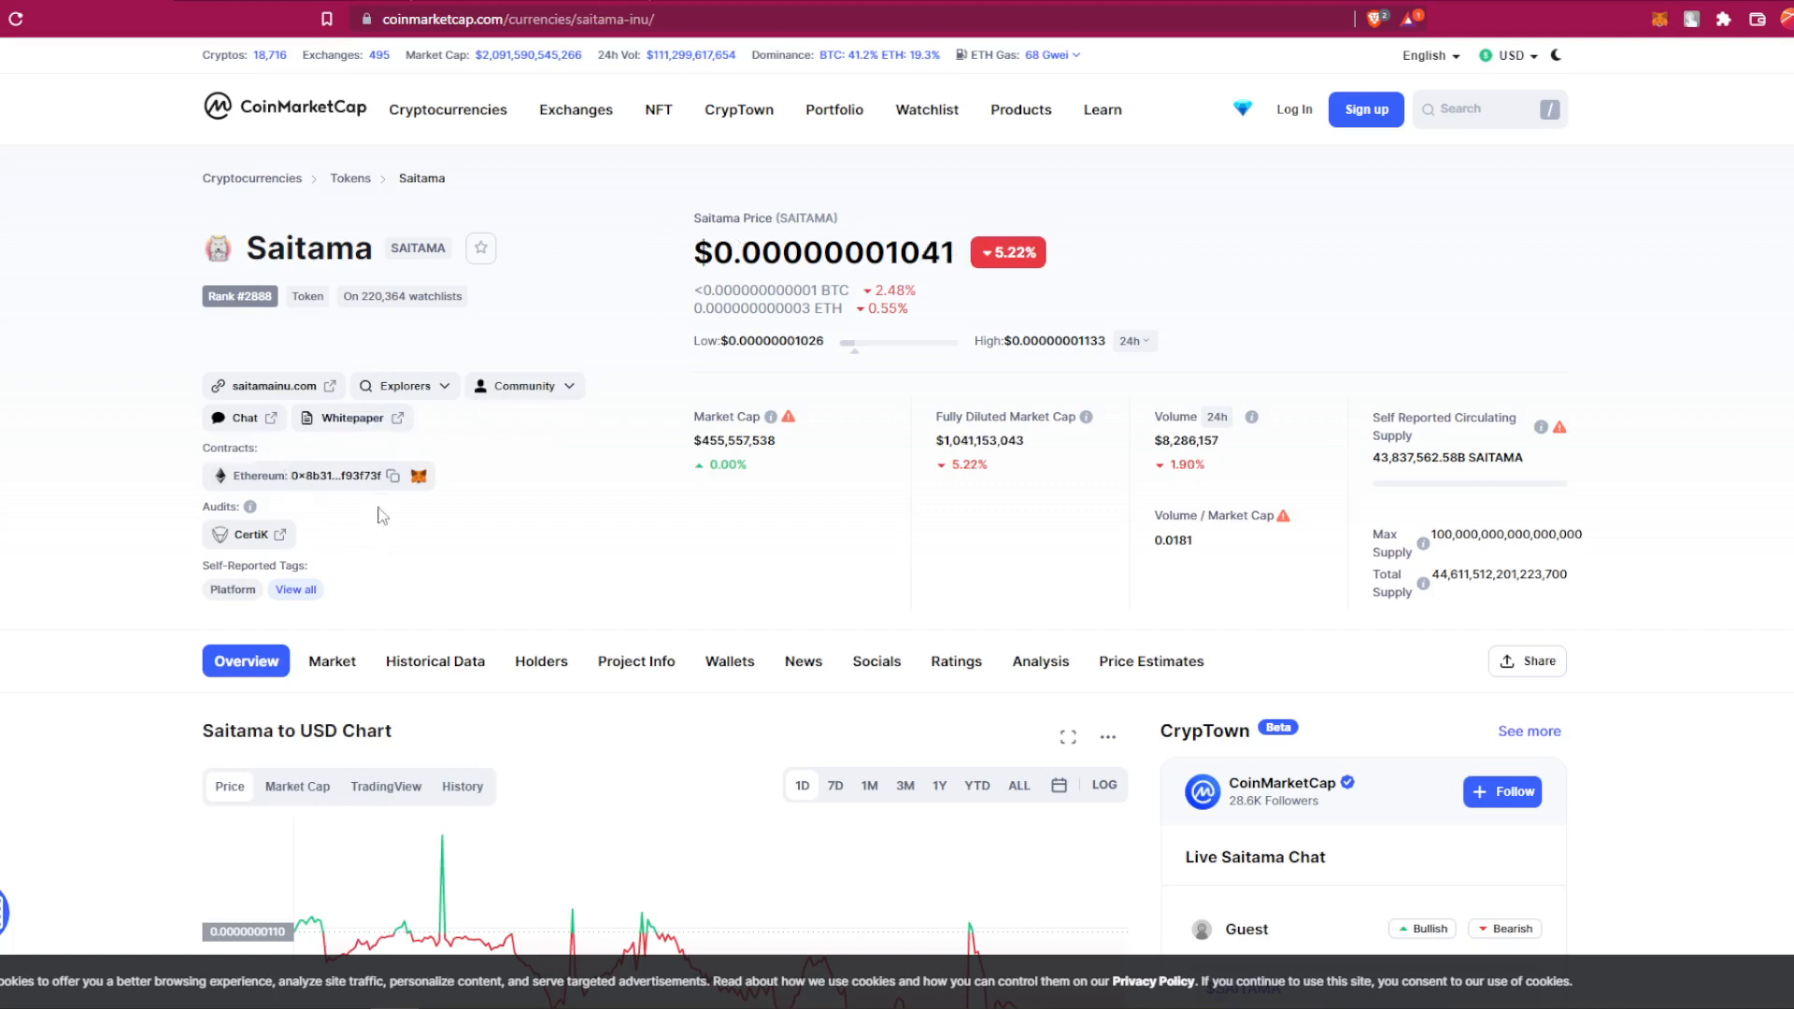
{"action": "left_click", "coordinate": [394, 475]}
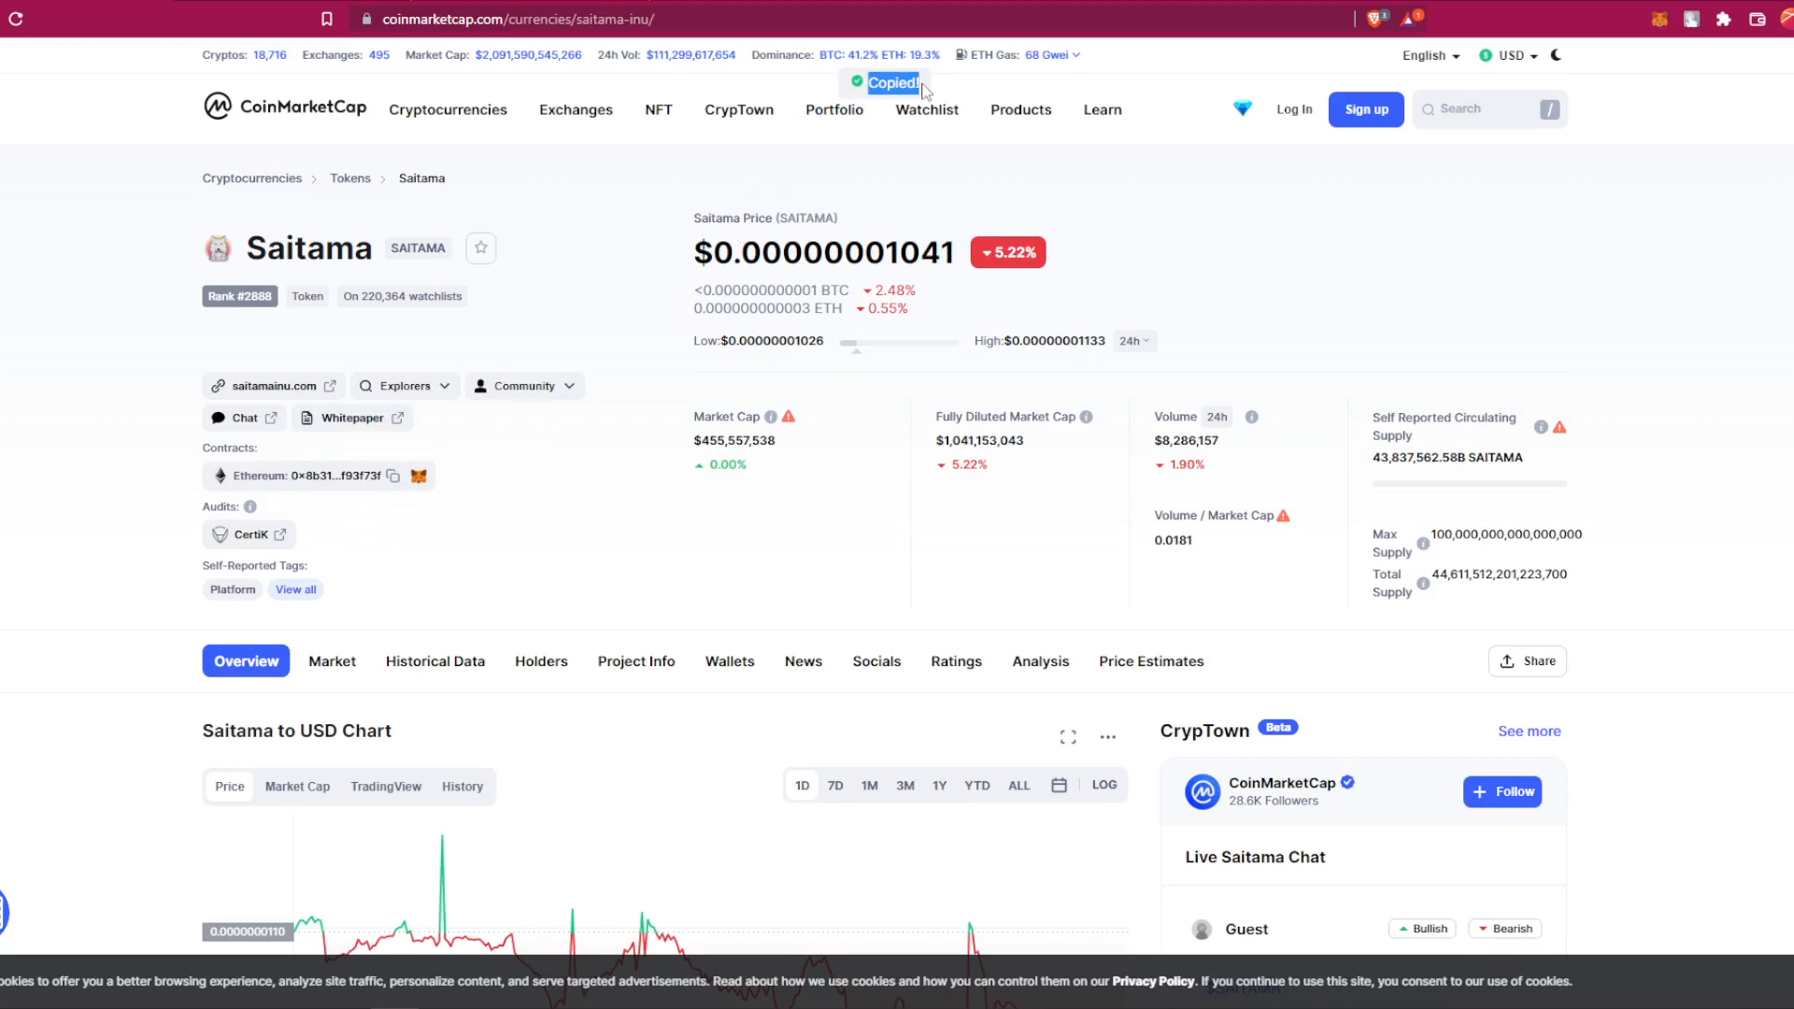
{"action": "mouse_move", "coordinate": [592, 270]}
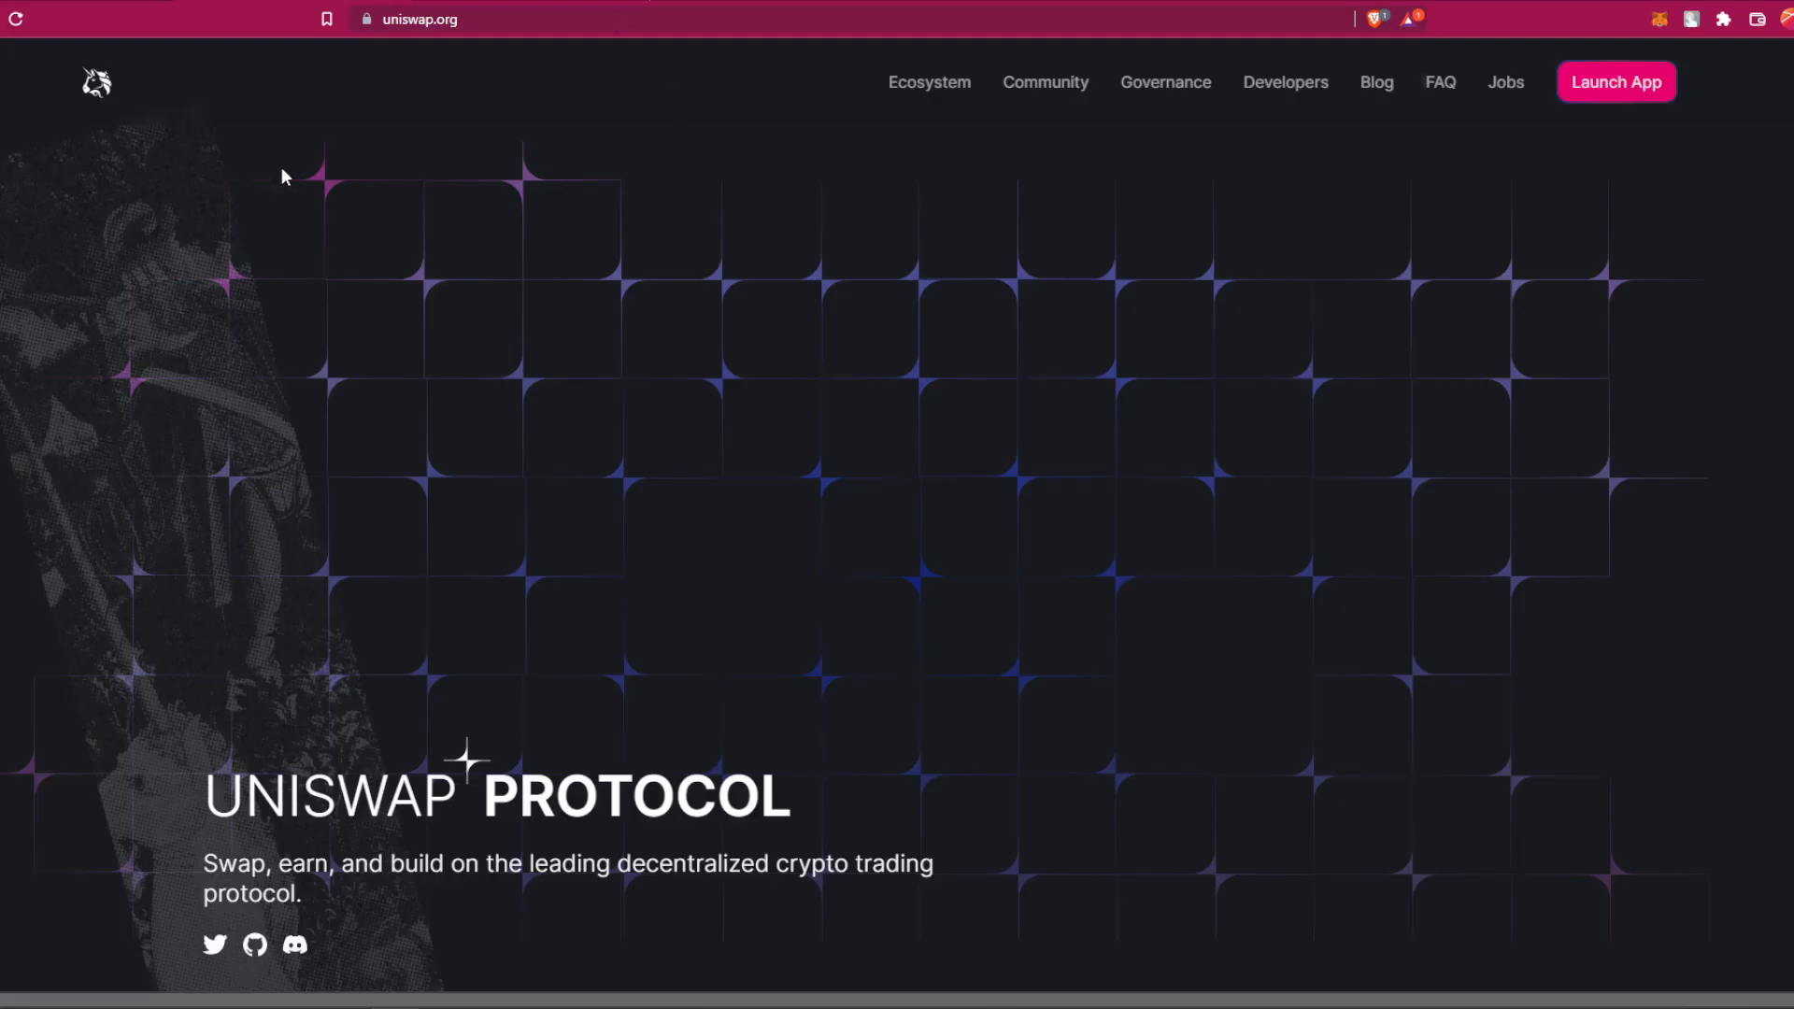
{"action": "mouse_move", "coordinate": [786, 529]}
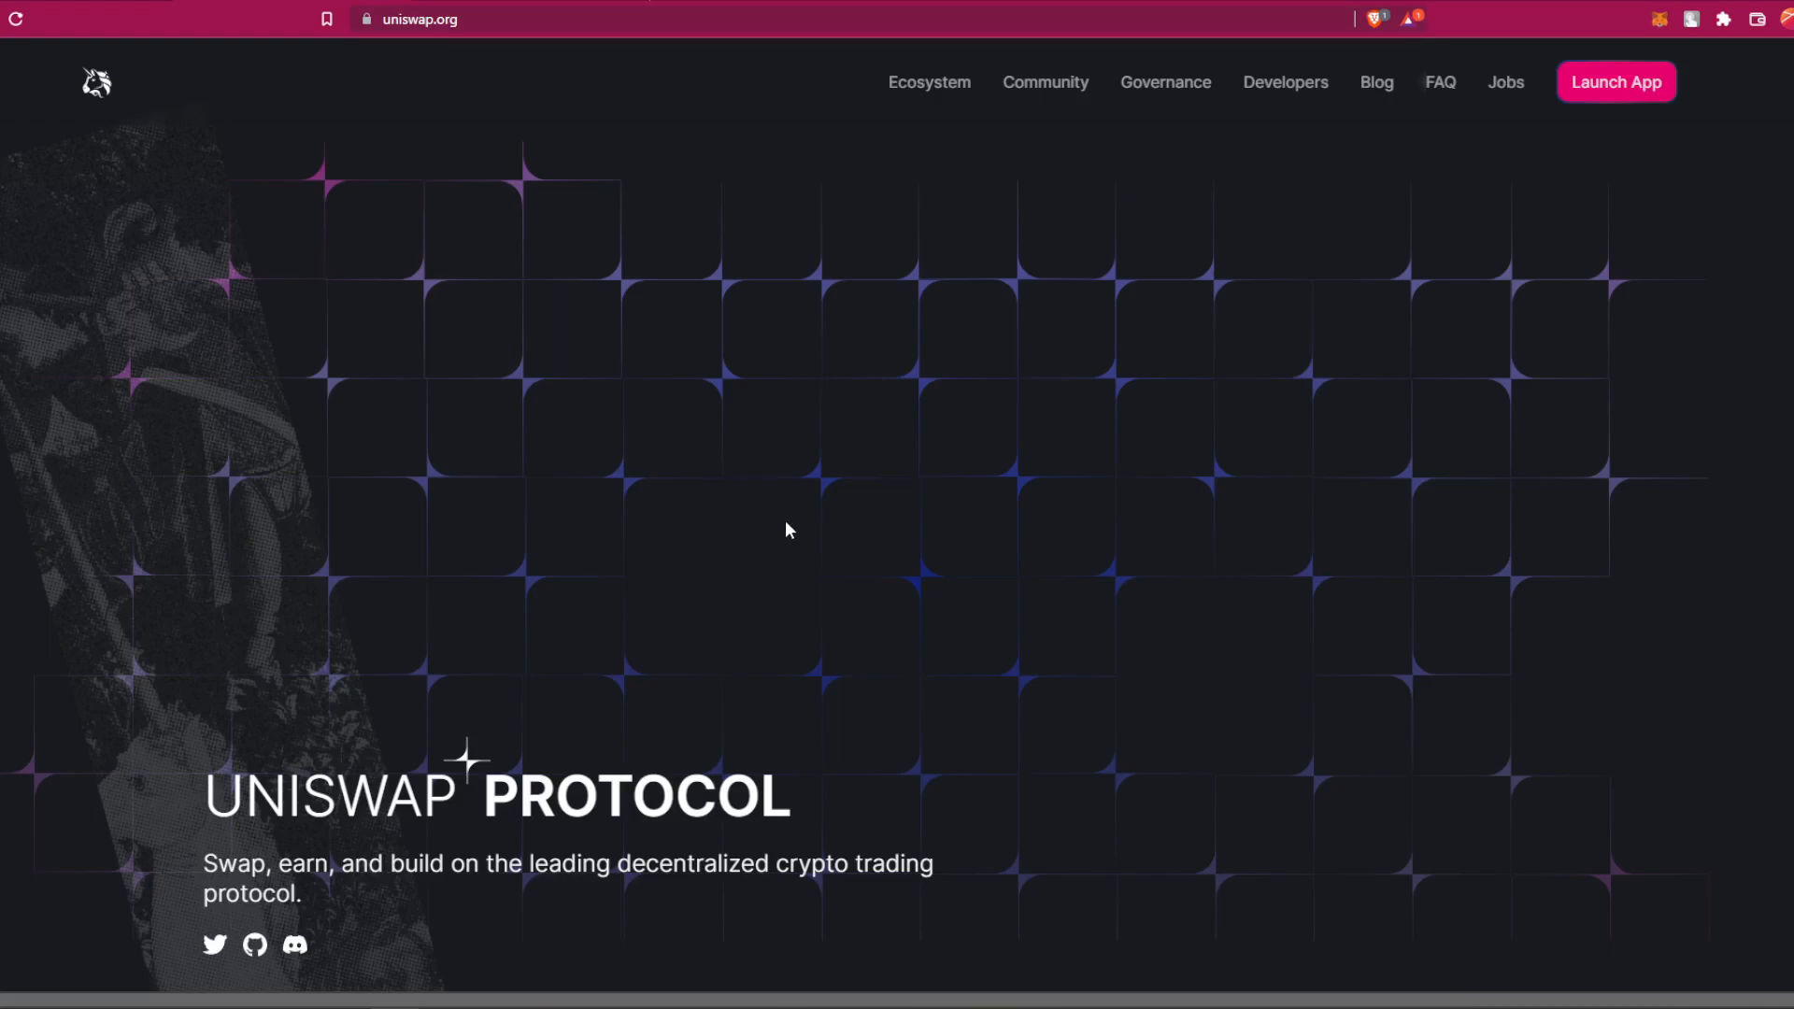
{"action": "mouse_move", "coordinate": [1578, 241]}
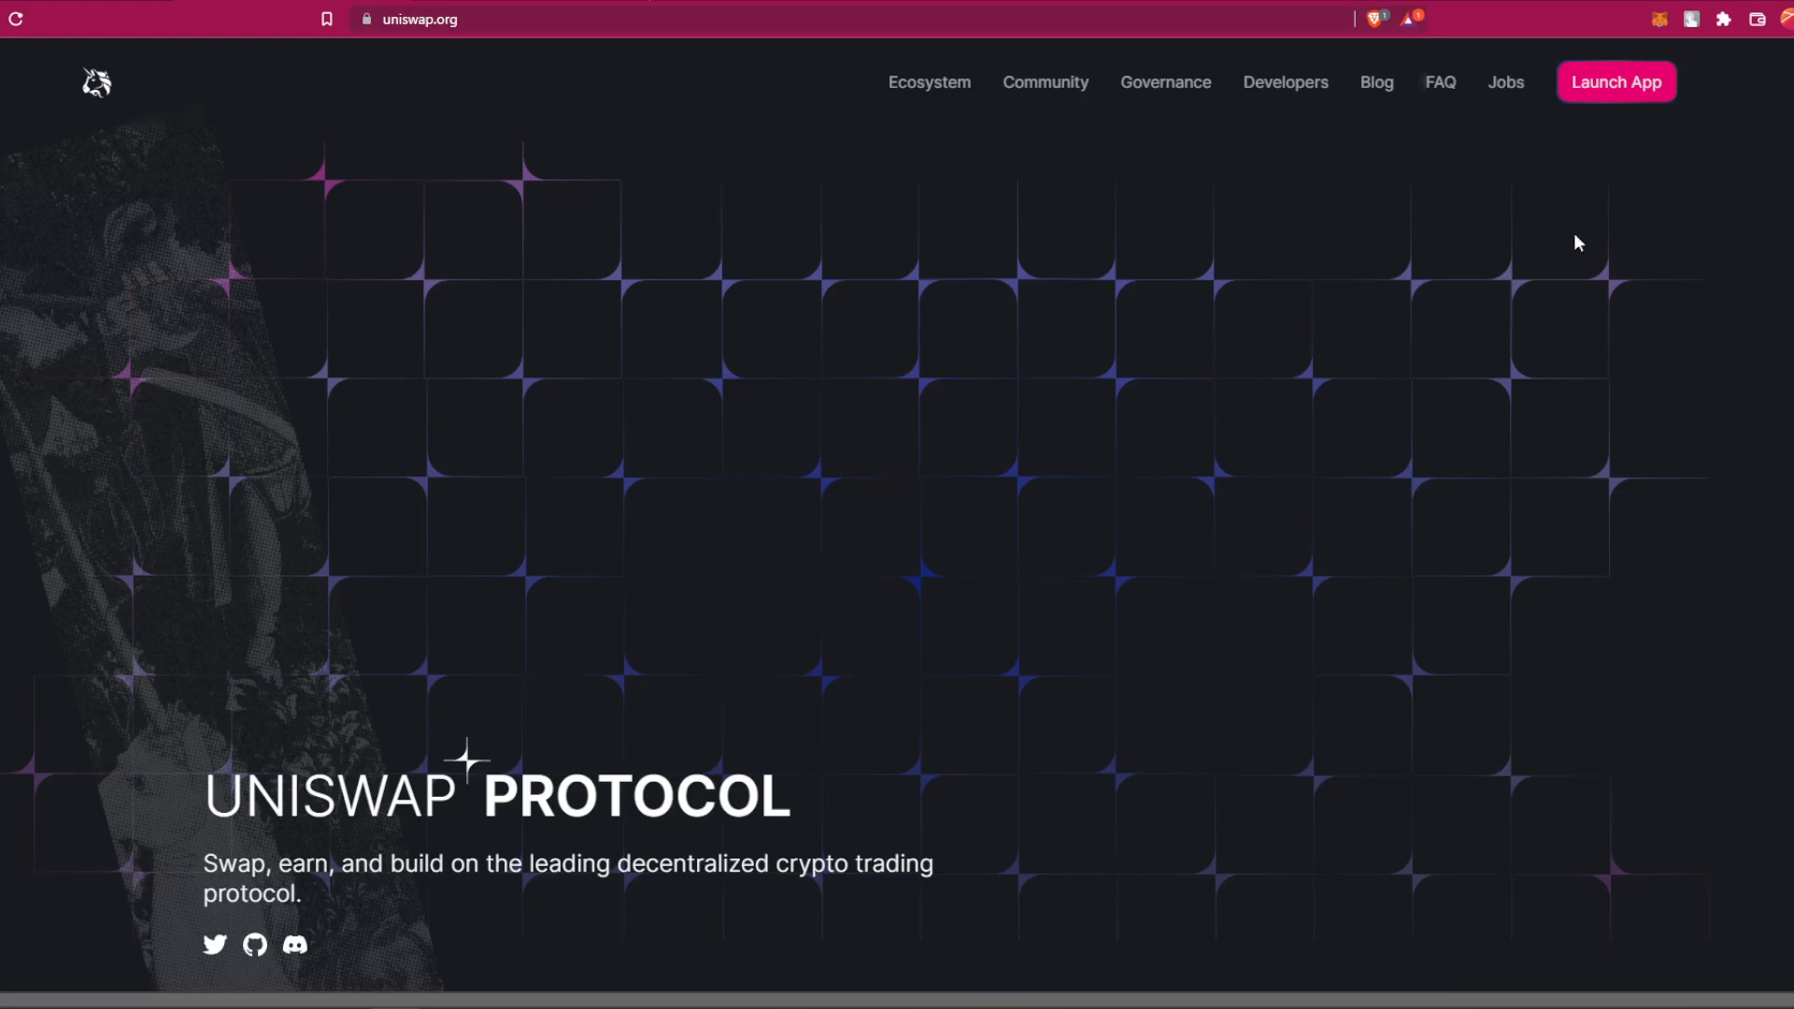
Step: Launch the Uniswap swap app from the protocol homepage
{"action": "left_click", "coordinate": [1615, 81]}
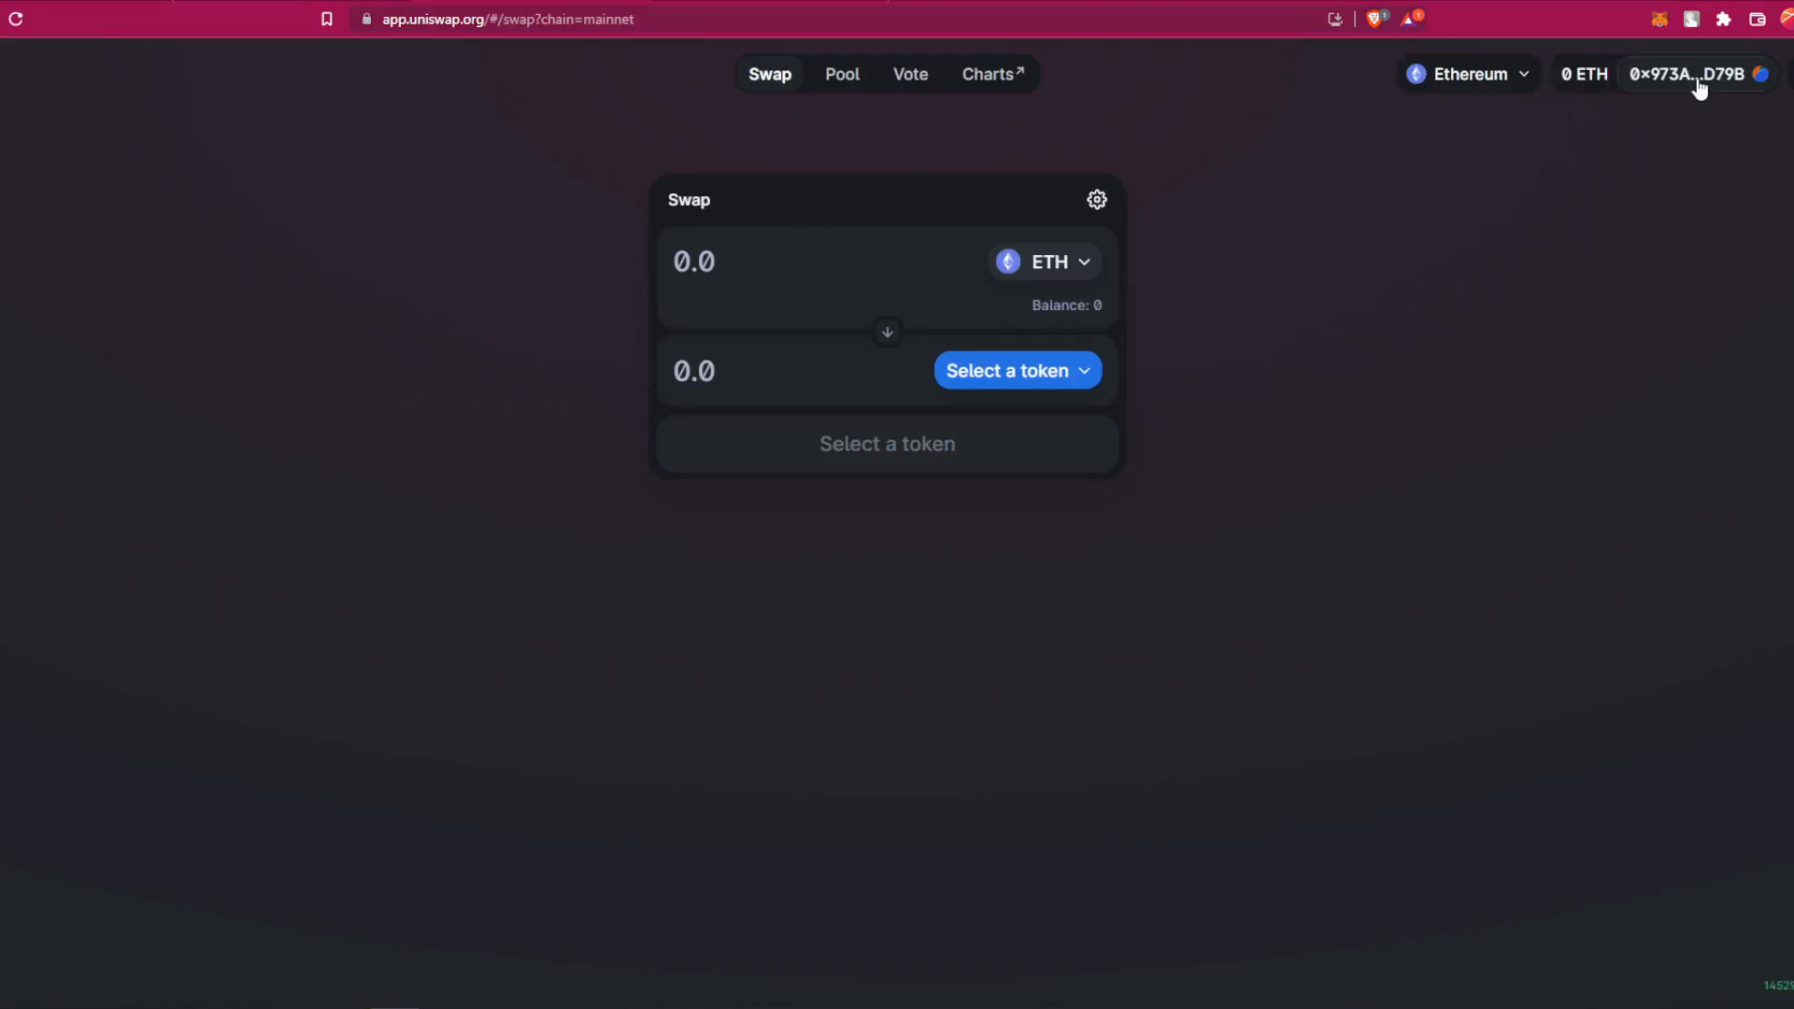
{"action": "left_click", "coordinate": [1688, 73]}
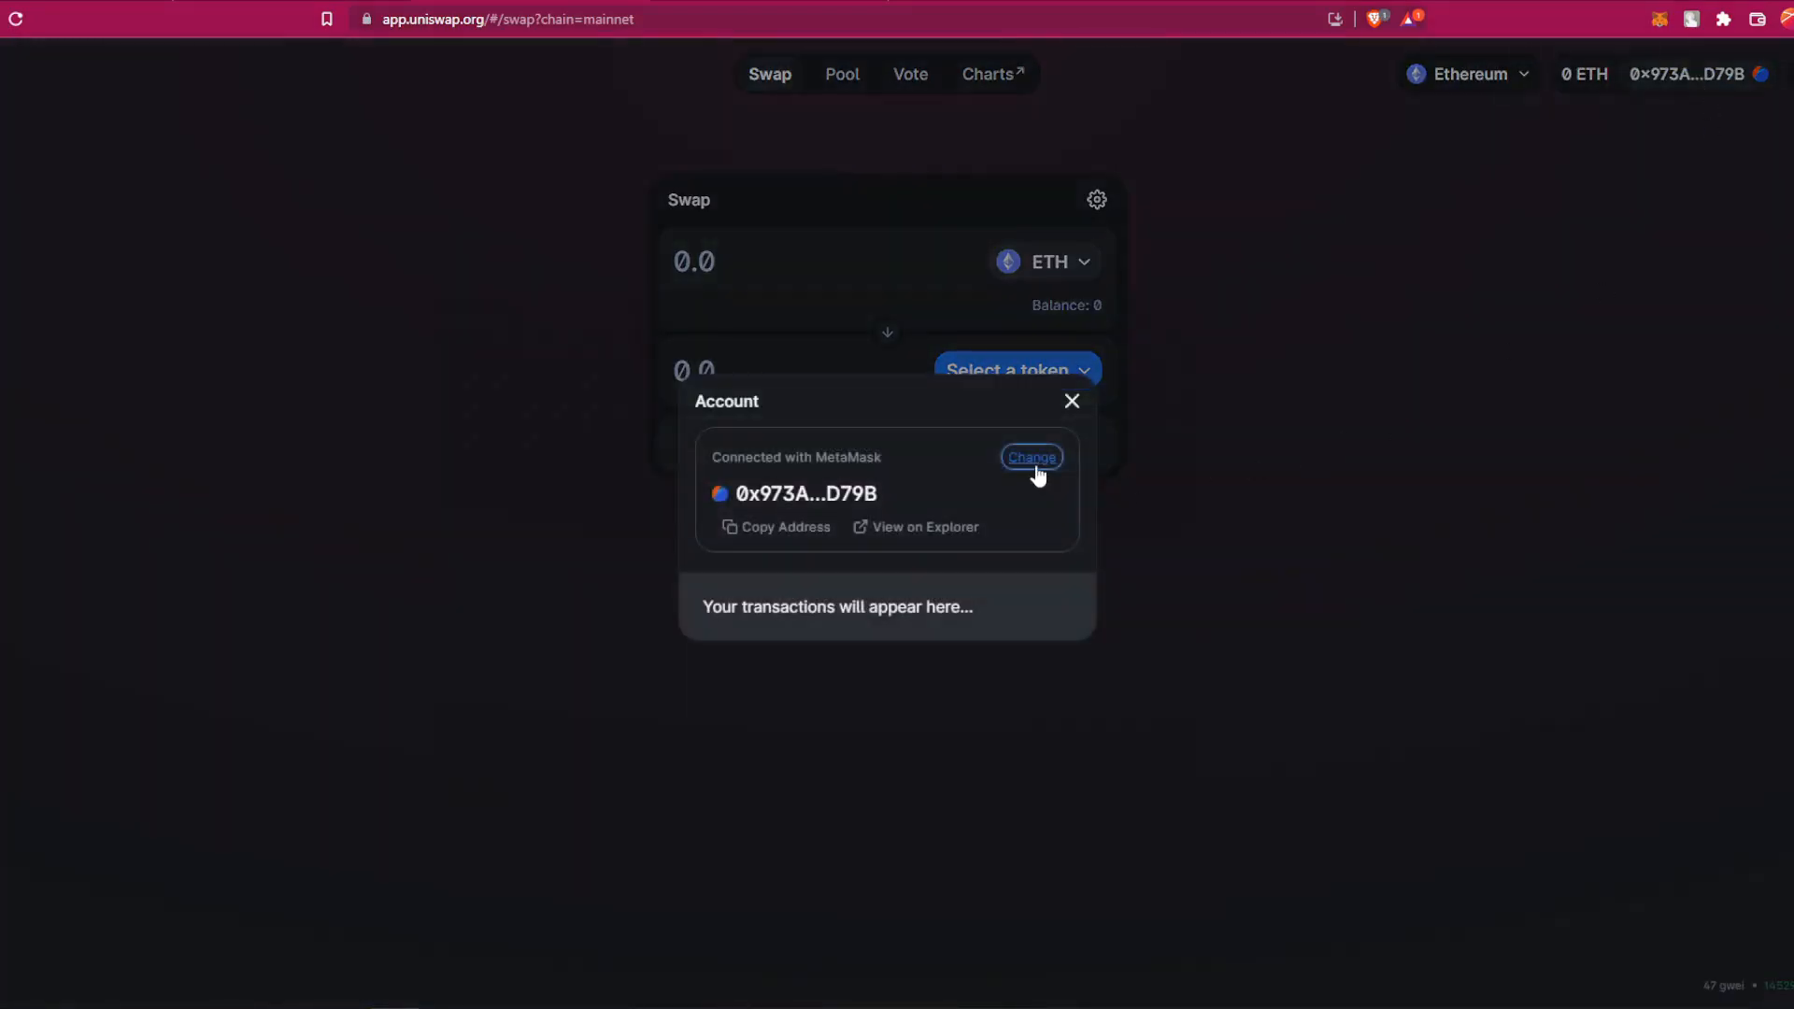
{"action": "left_click", "coordinate": [1029, 457]}
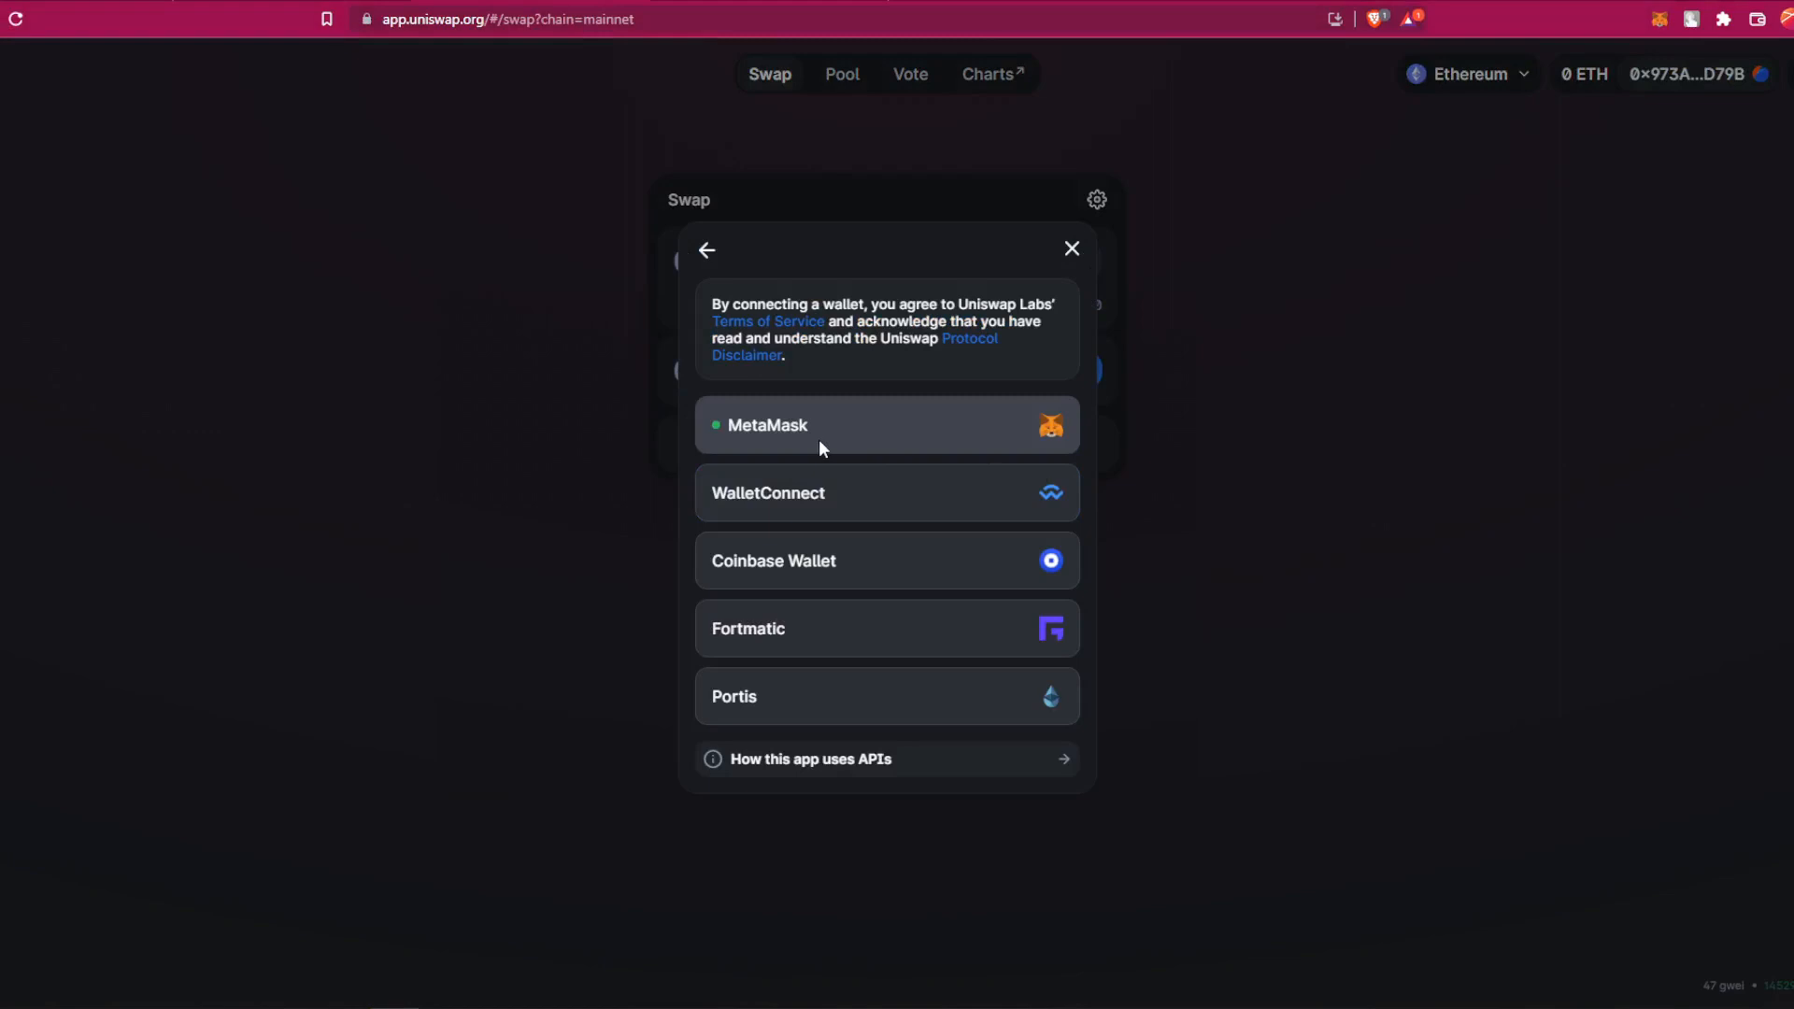
{"action": "mouse_move", "coordinate": [872, 577]}
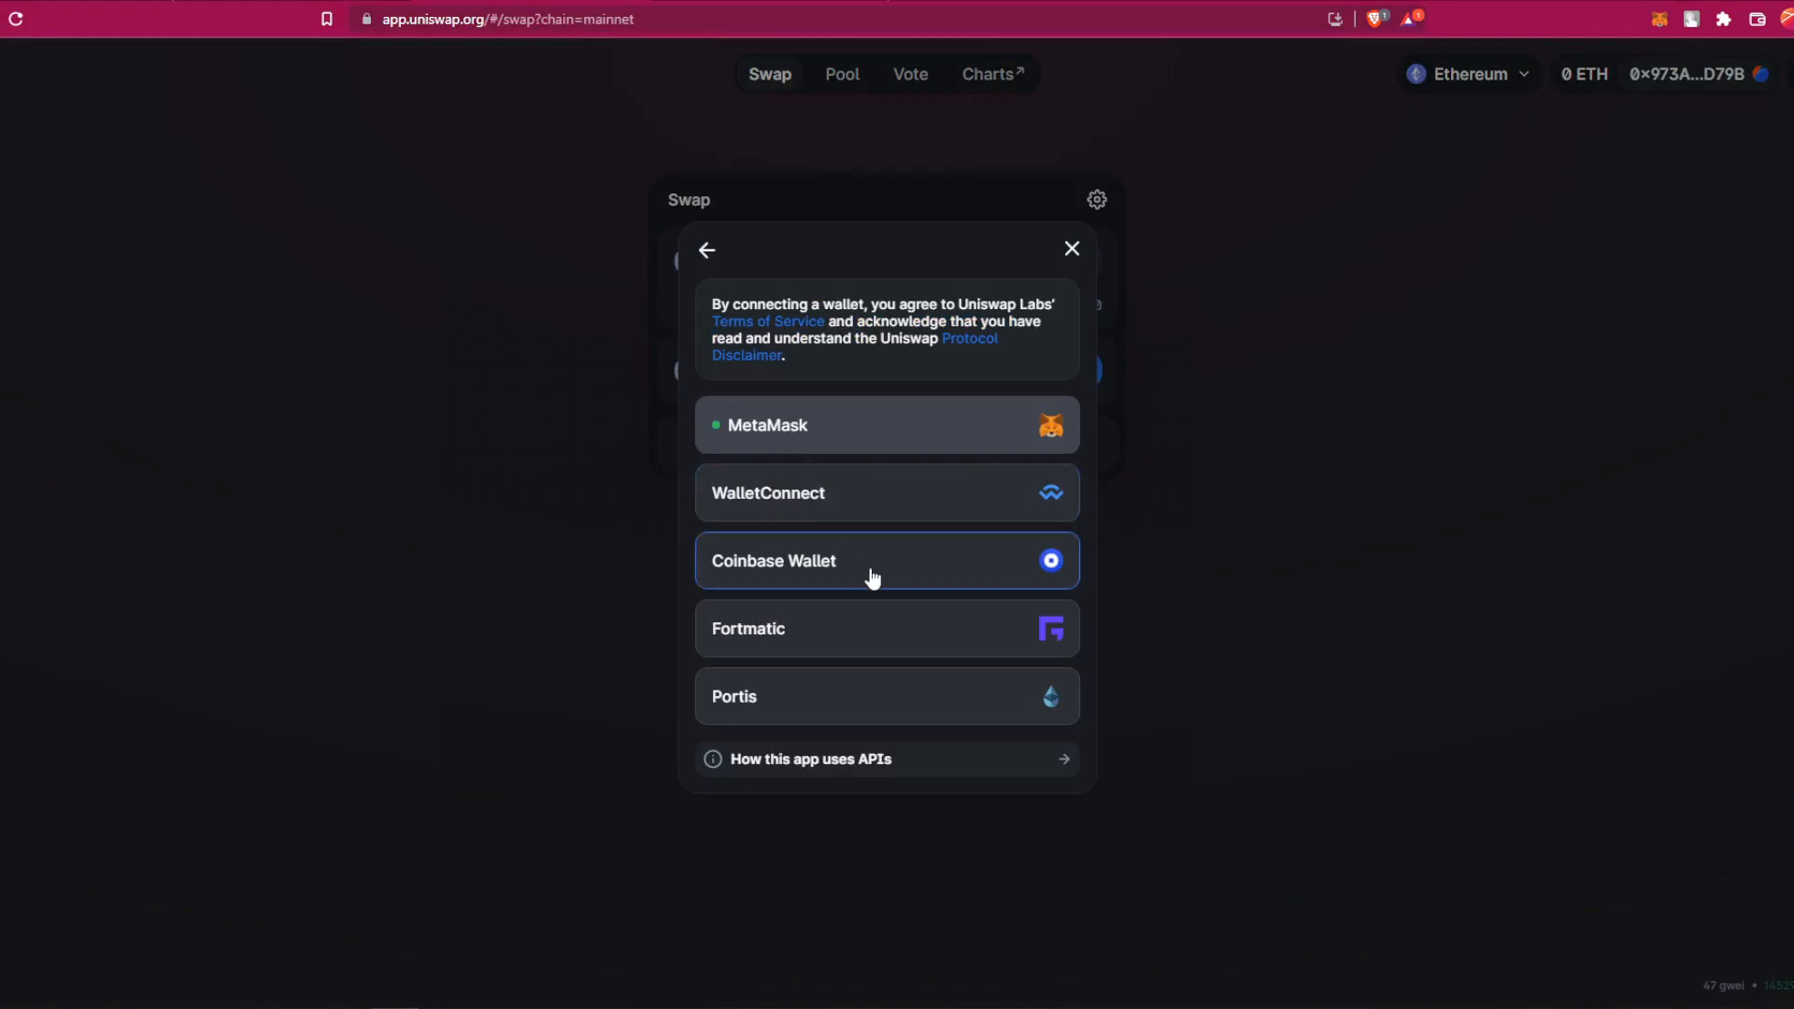
{"action": "mouse_move", "coordinate": [829, 729]}
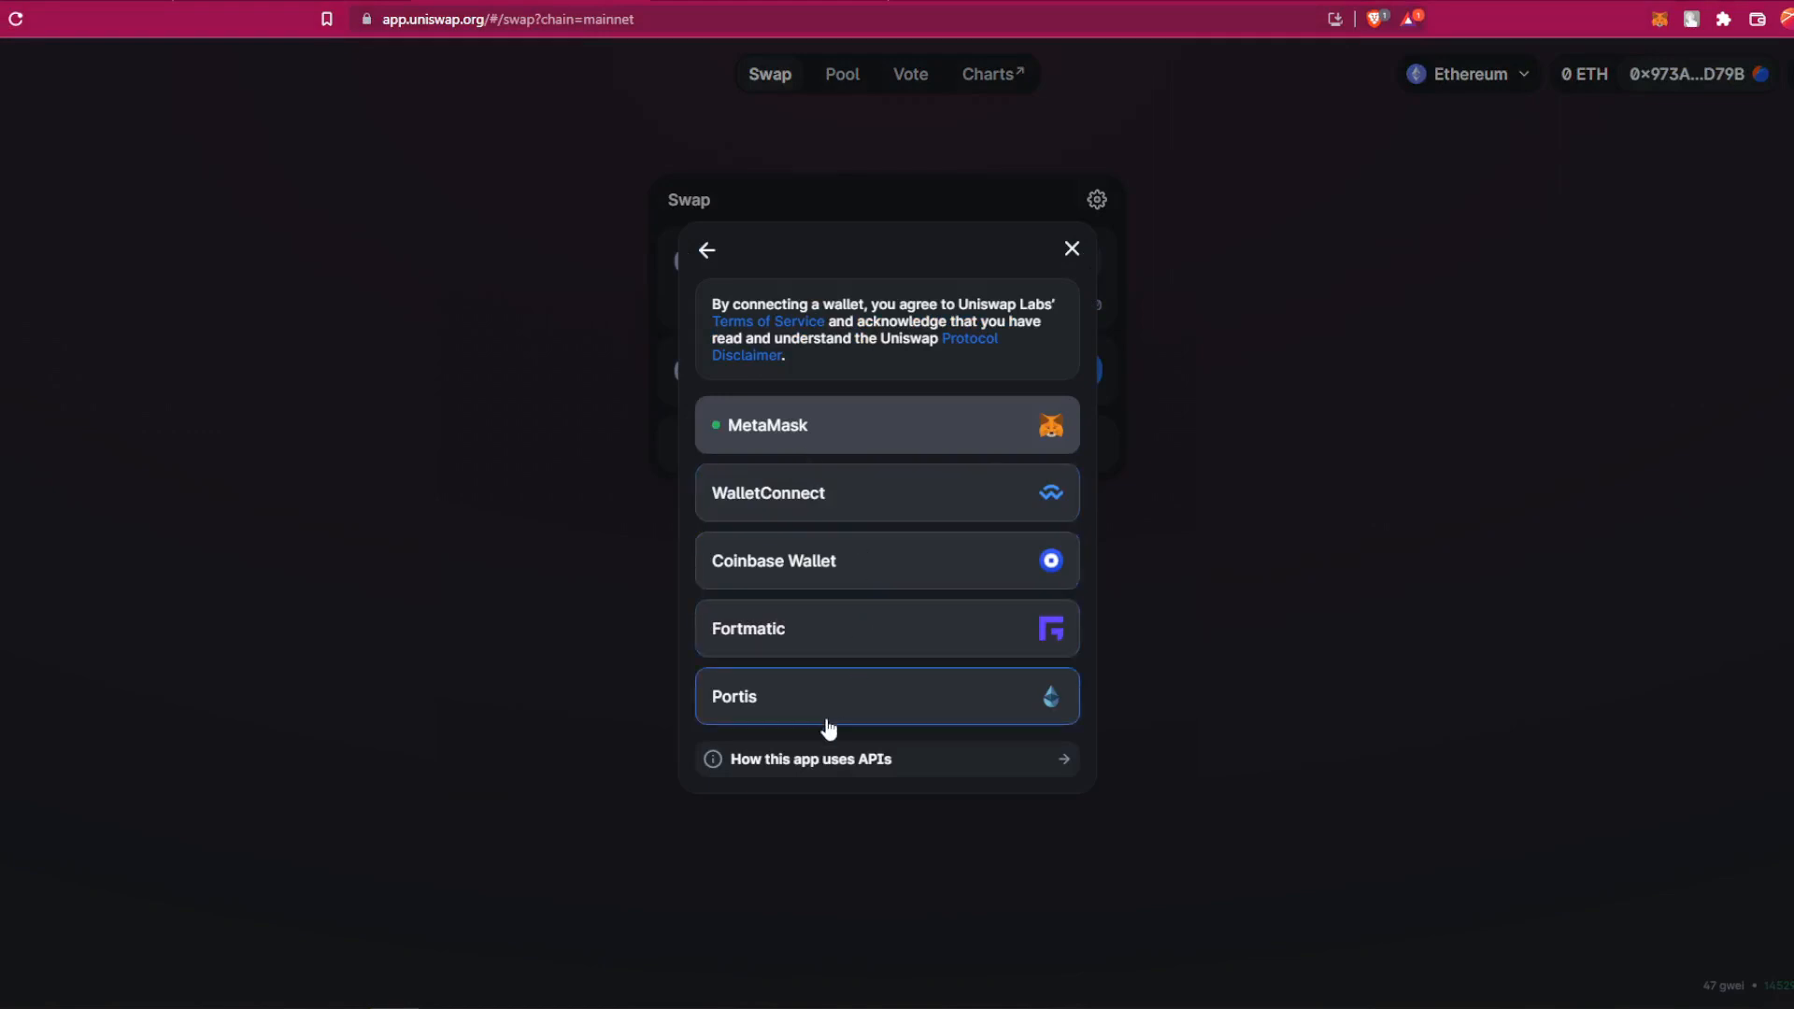
{"action": "mouse_move", "coordinate": [1074, 251]}
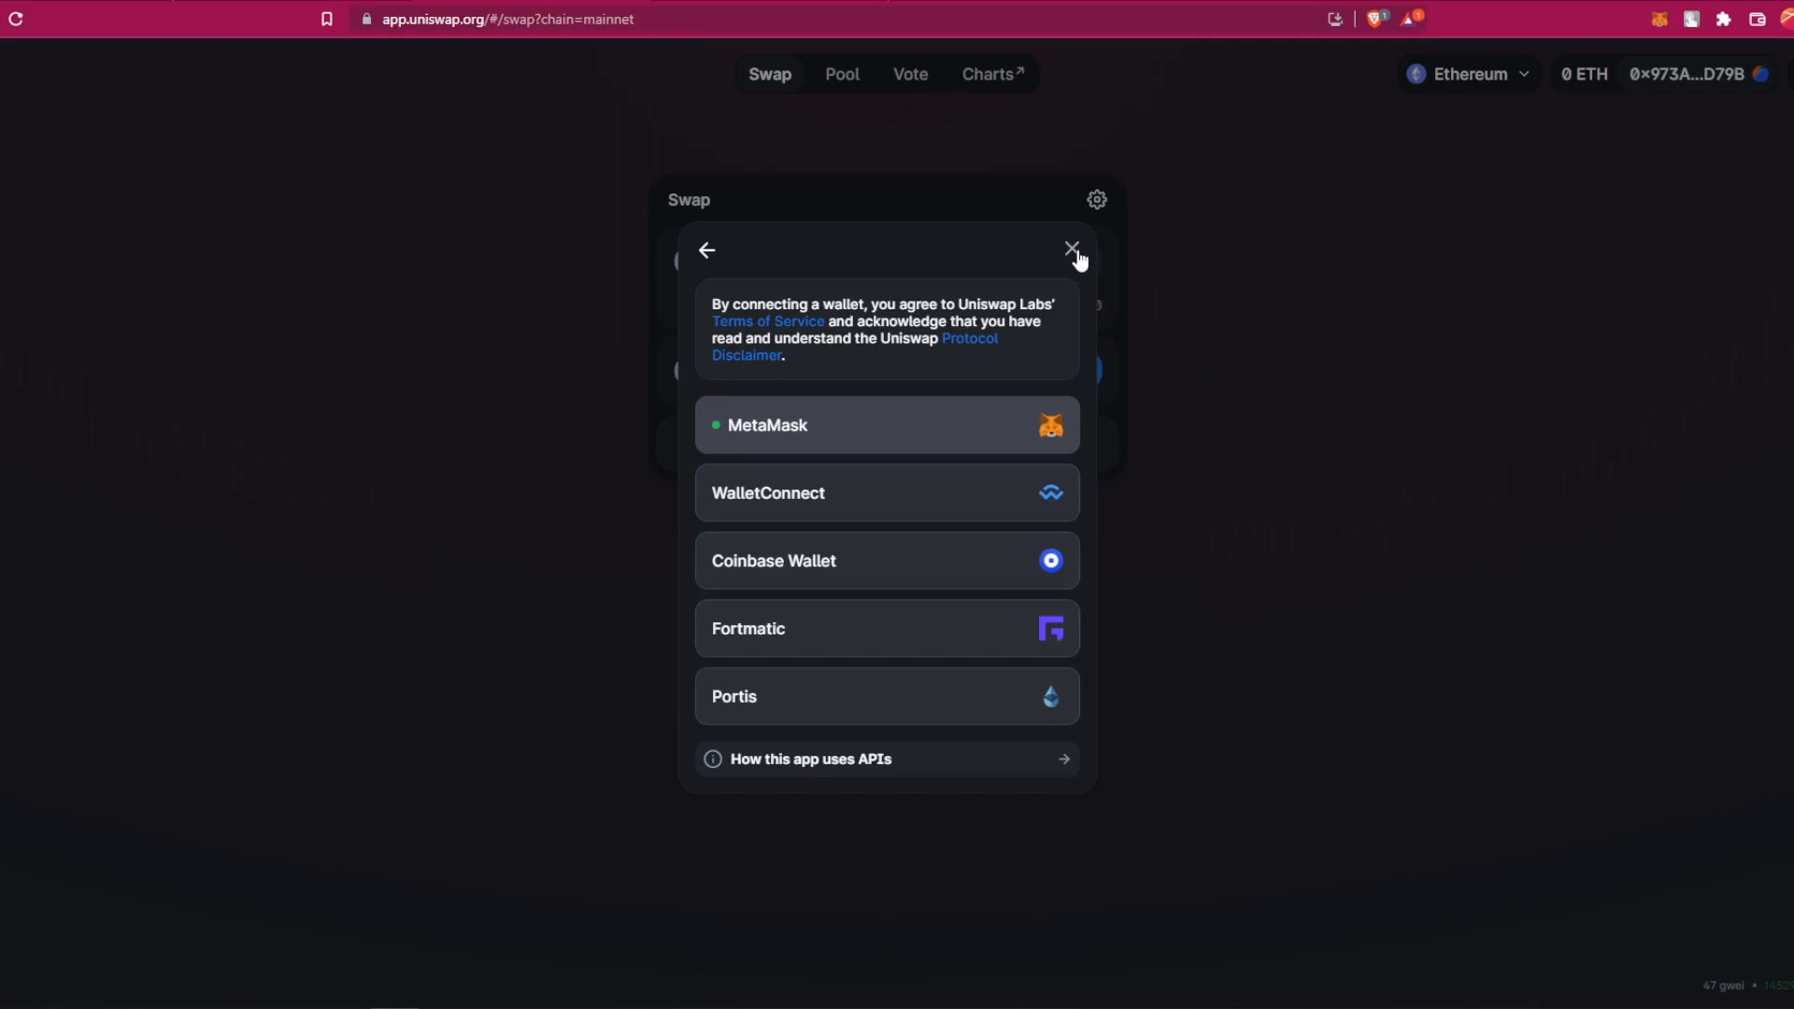
{"action": "left_click", "coordinate": [1069, 249]}
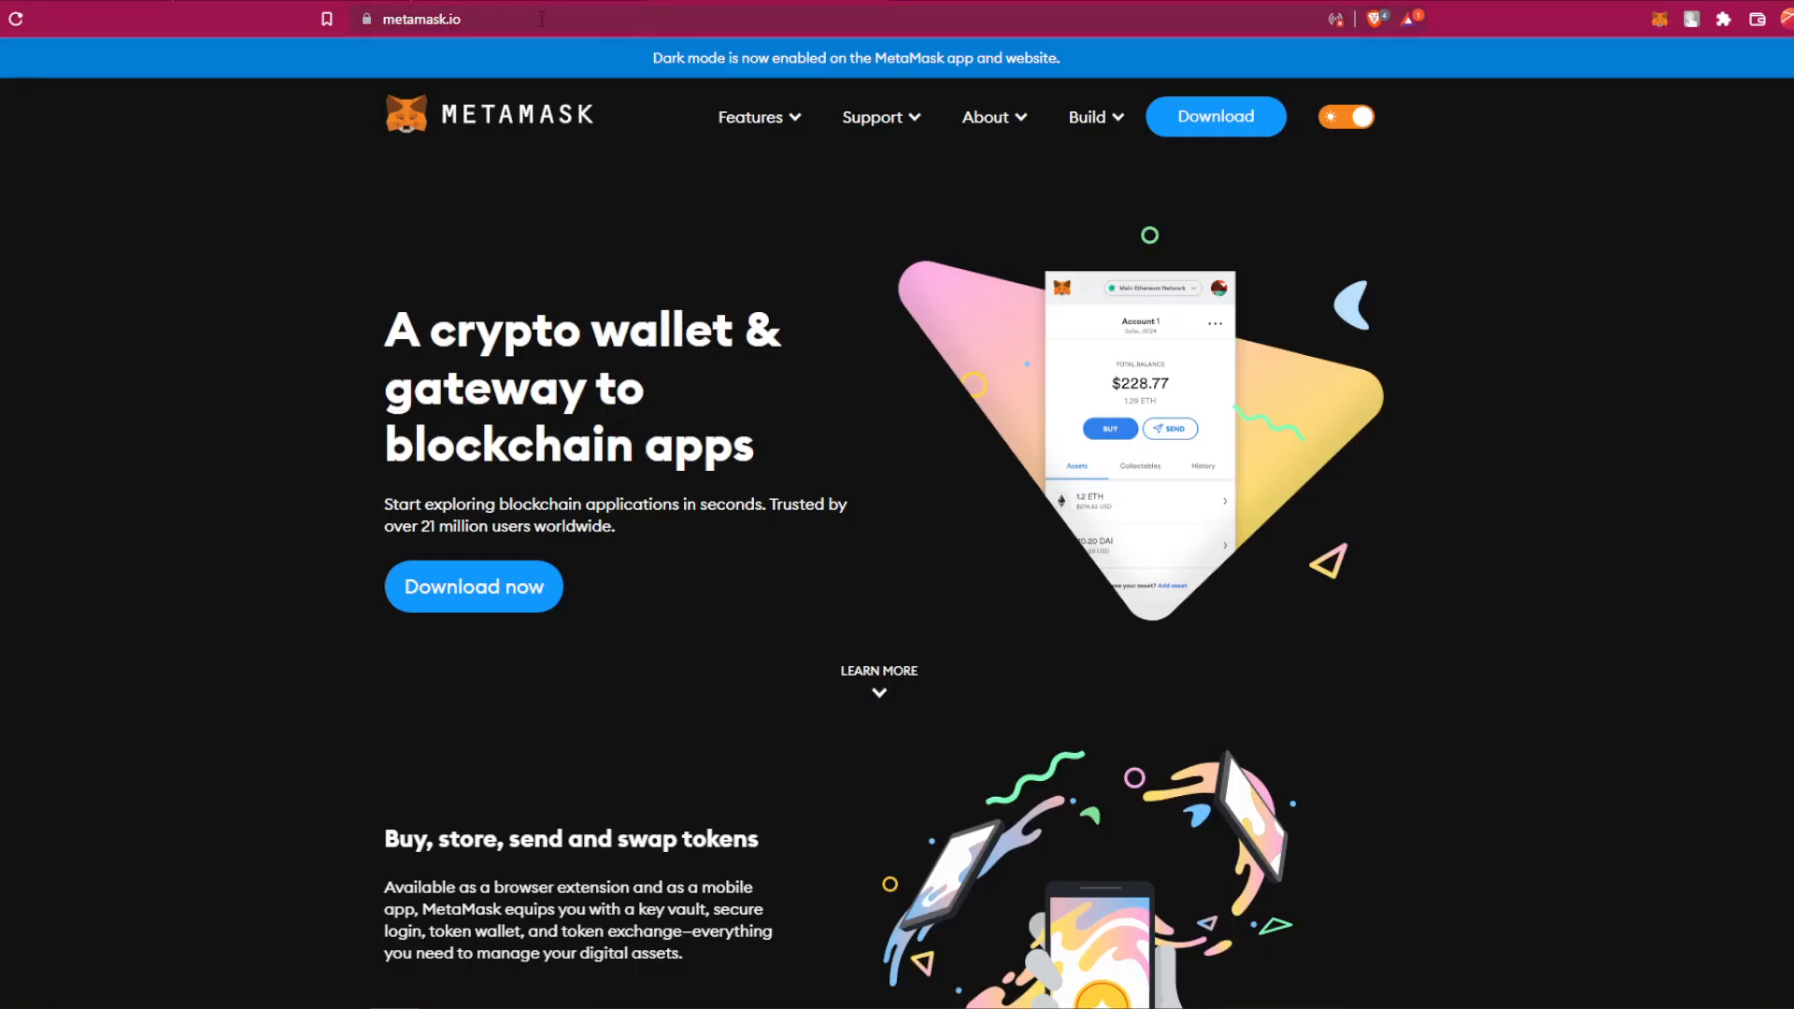
{"action": "mouse_move", "coordinate": [514, 302]}
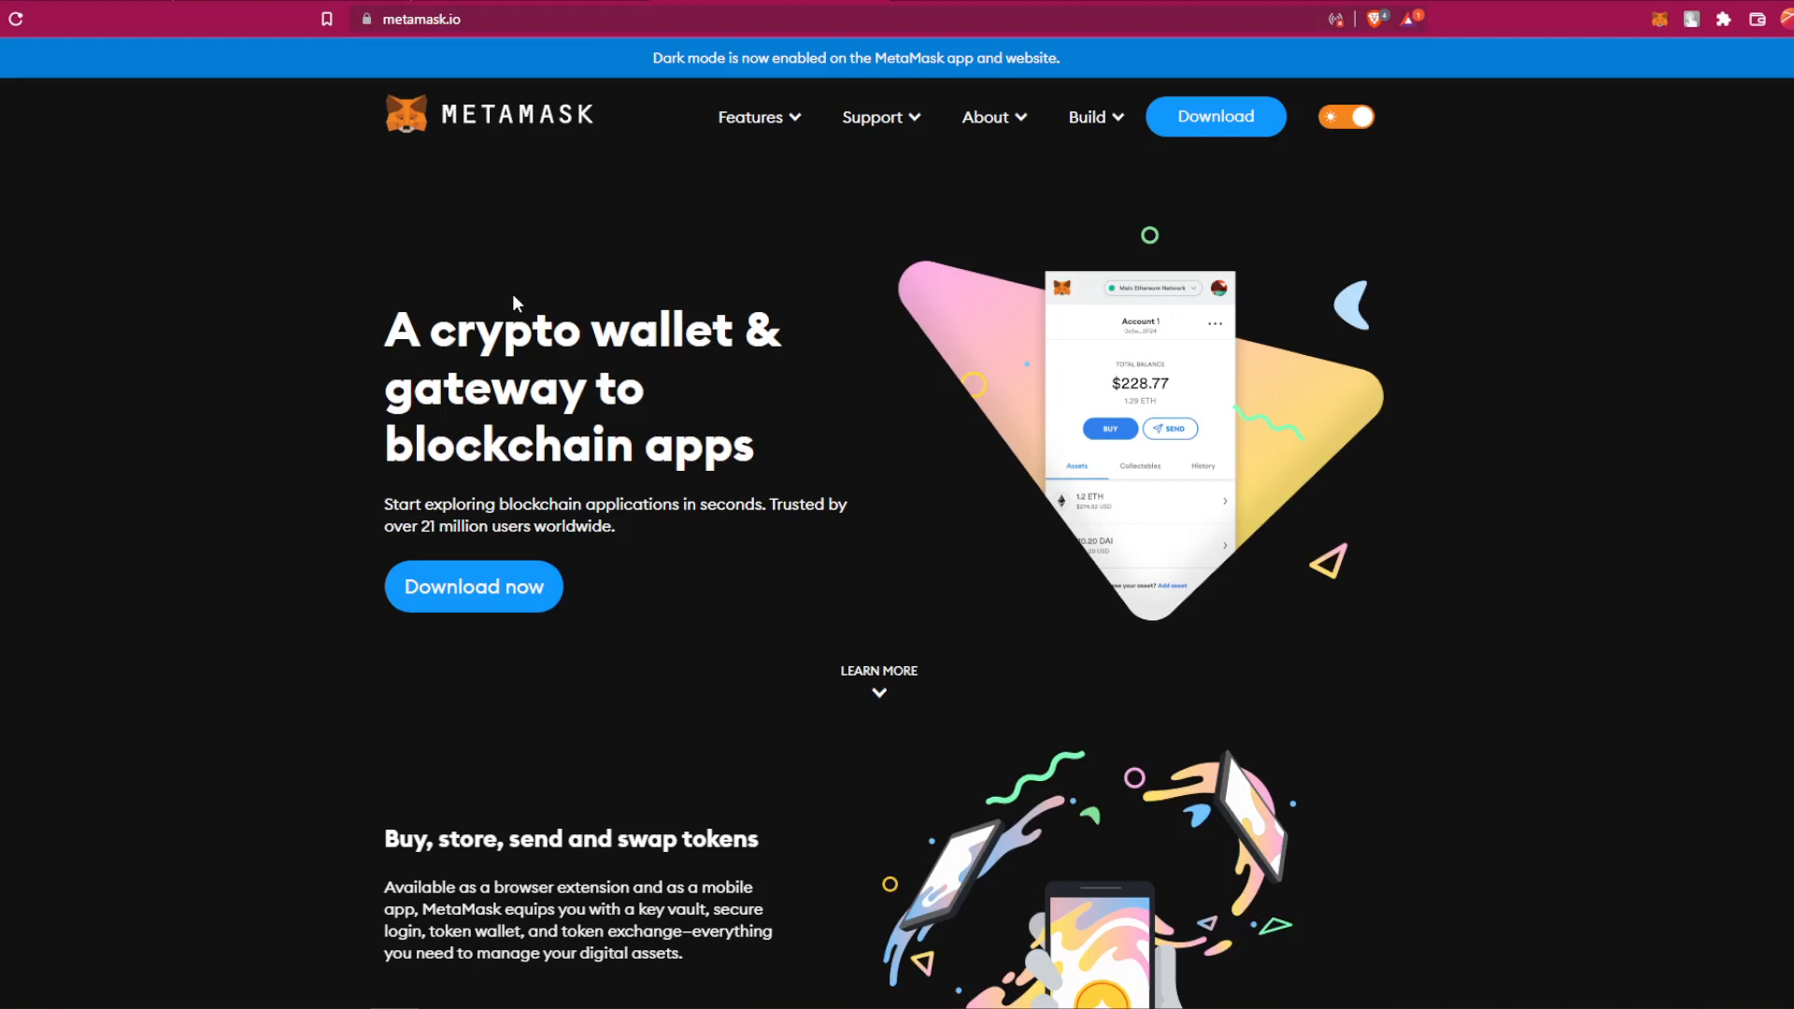
{"action": "mouse_move", "coordinate": [519, 282]}
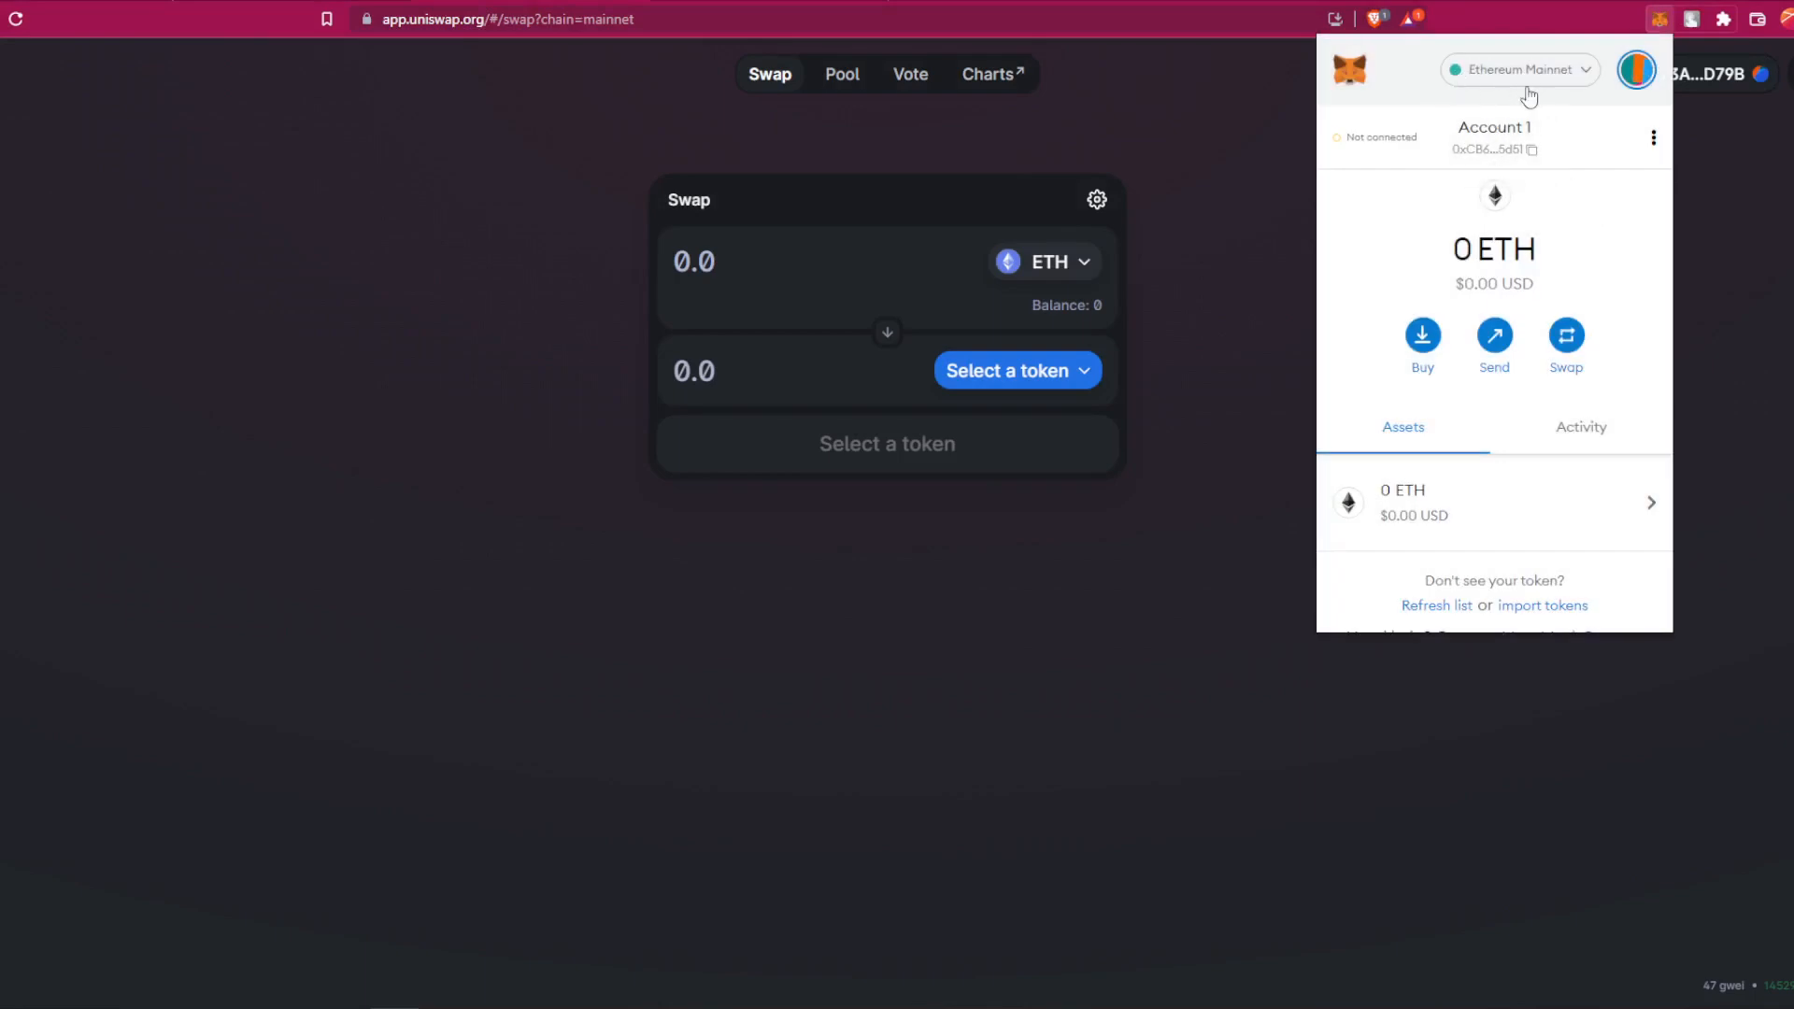
{"action": "mouse_move", "coordinate": [1371, 254]}
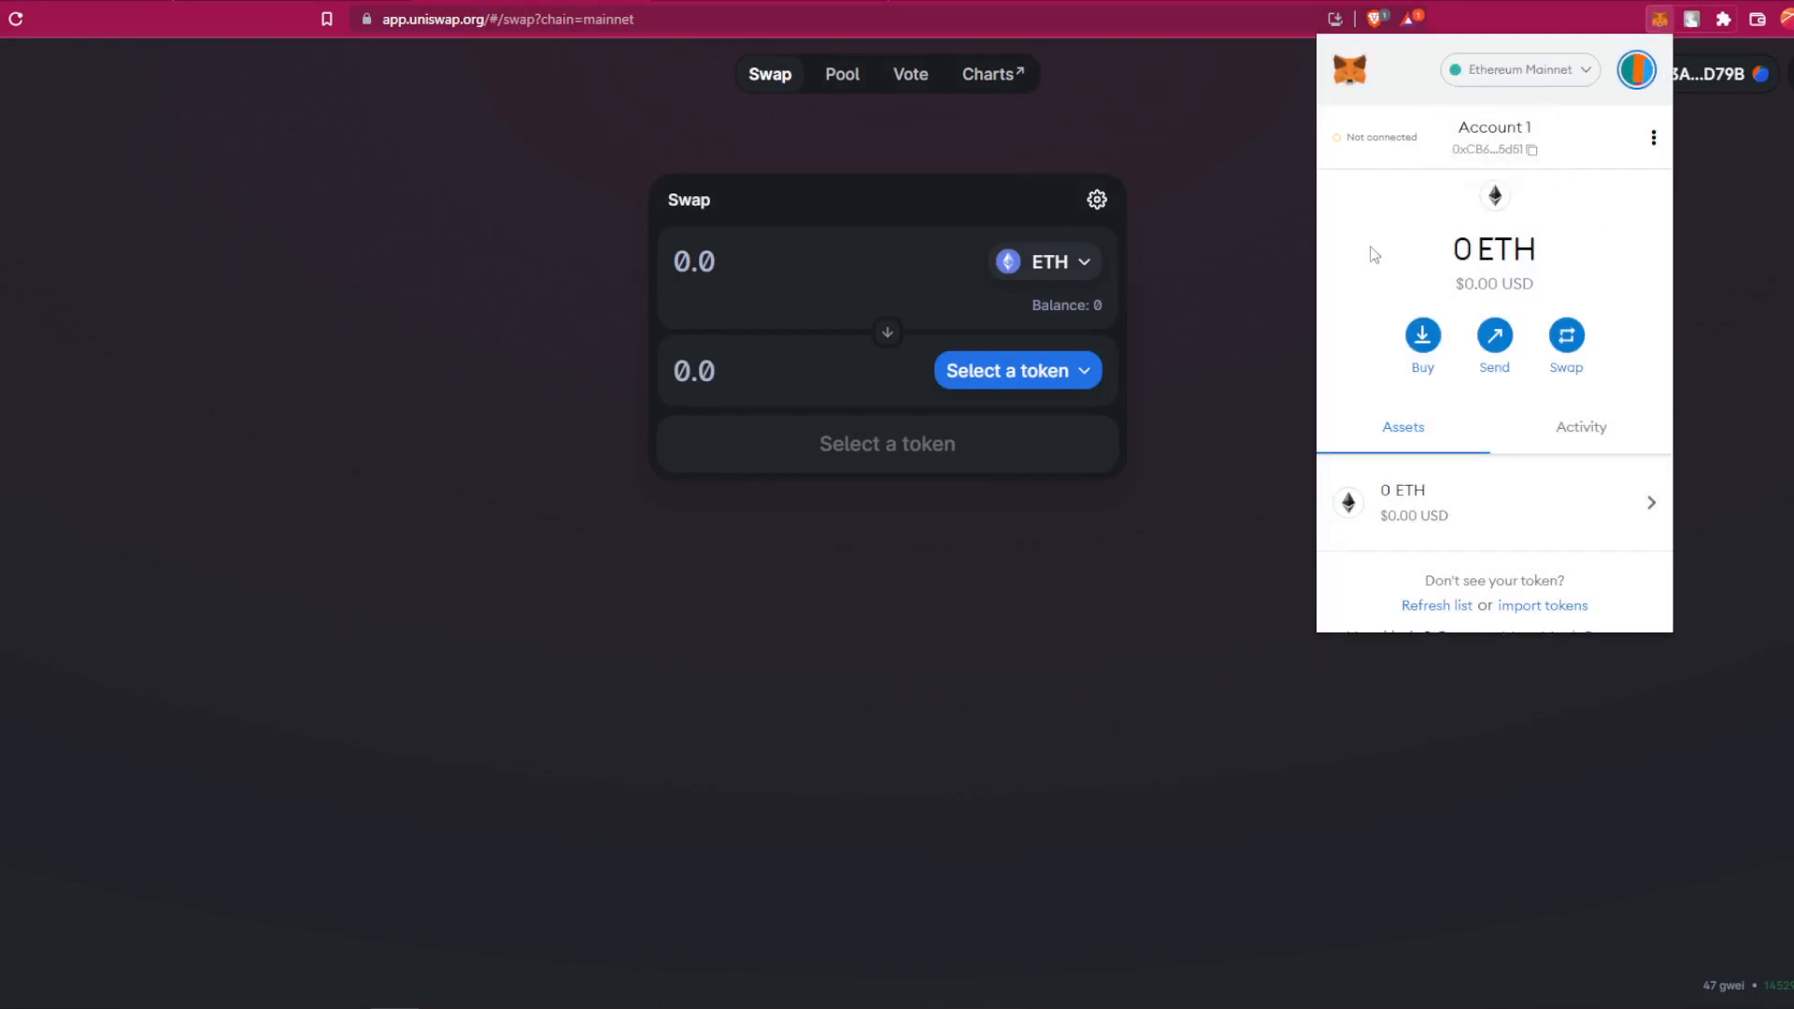
{"action": "mouse_move", "coordinate": [1543, 620]}
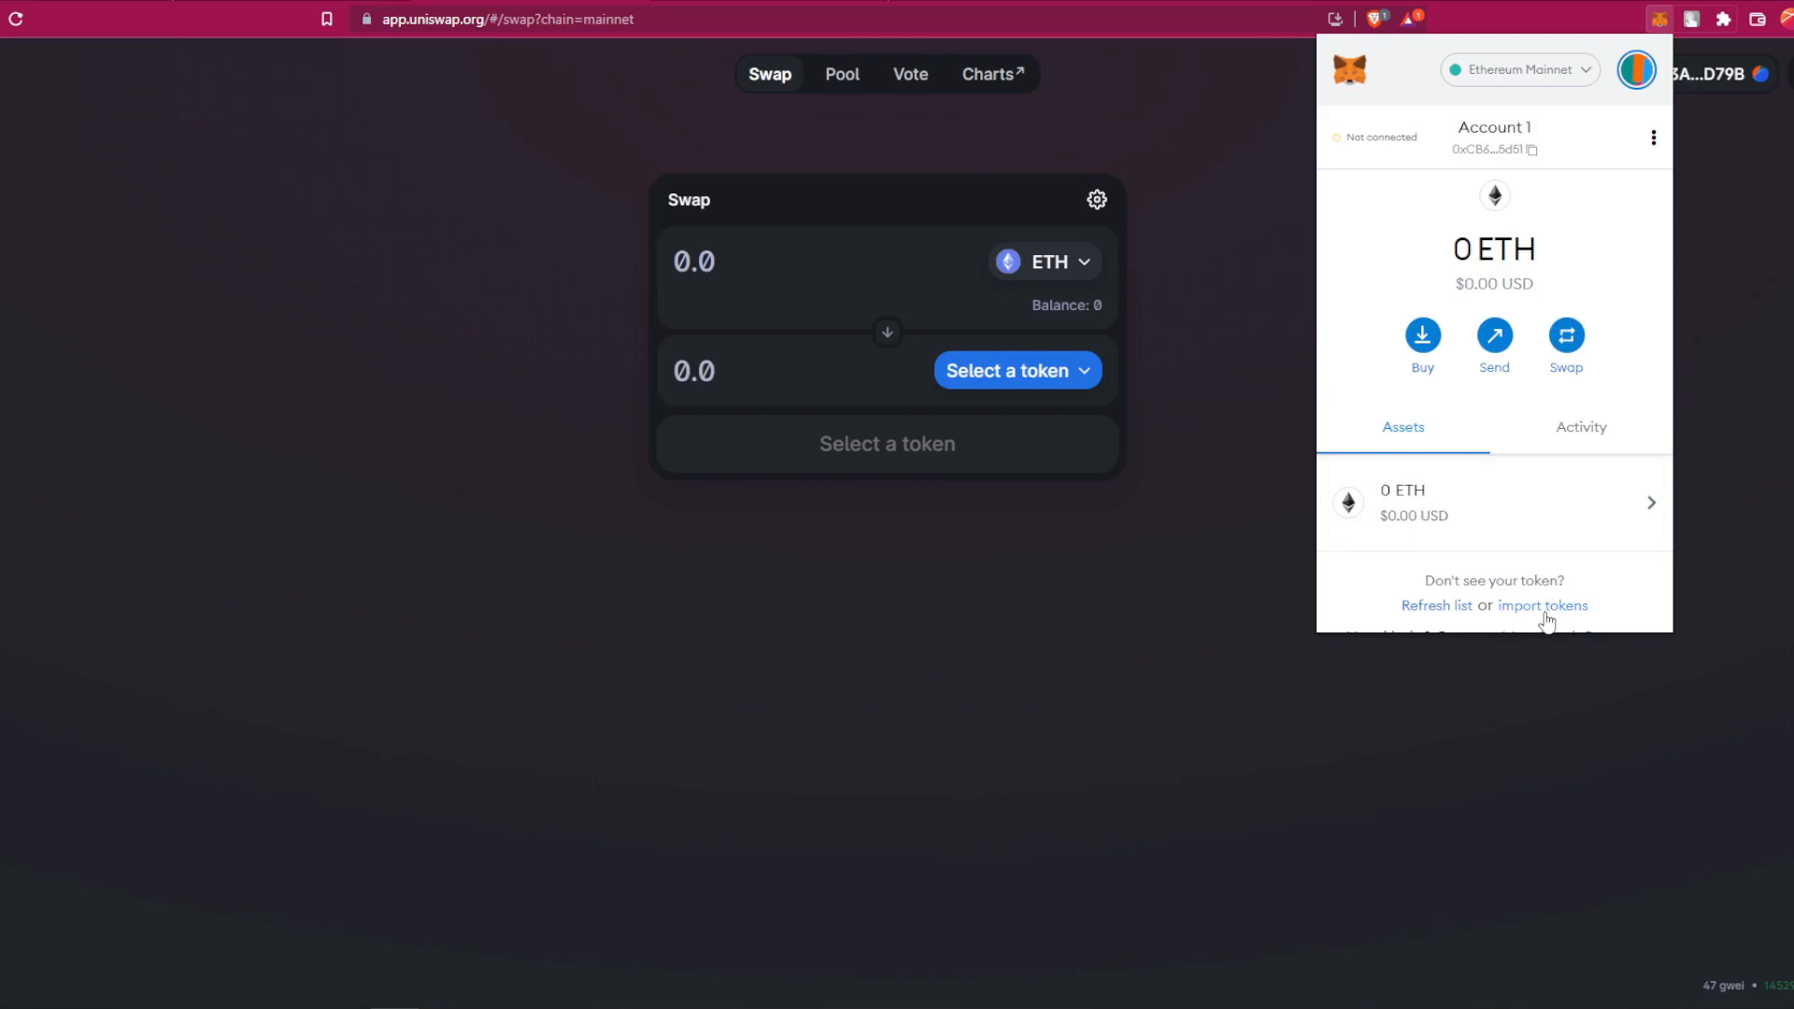
Step: Start importing a token from below the MetaMask assets list
{"action": "left_click", "coordinate": [1543, 606]}
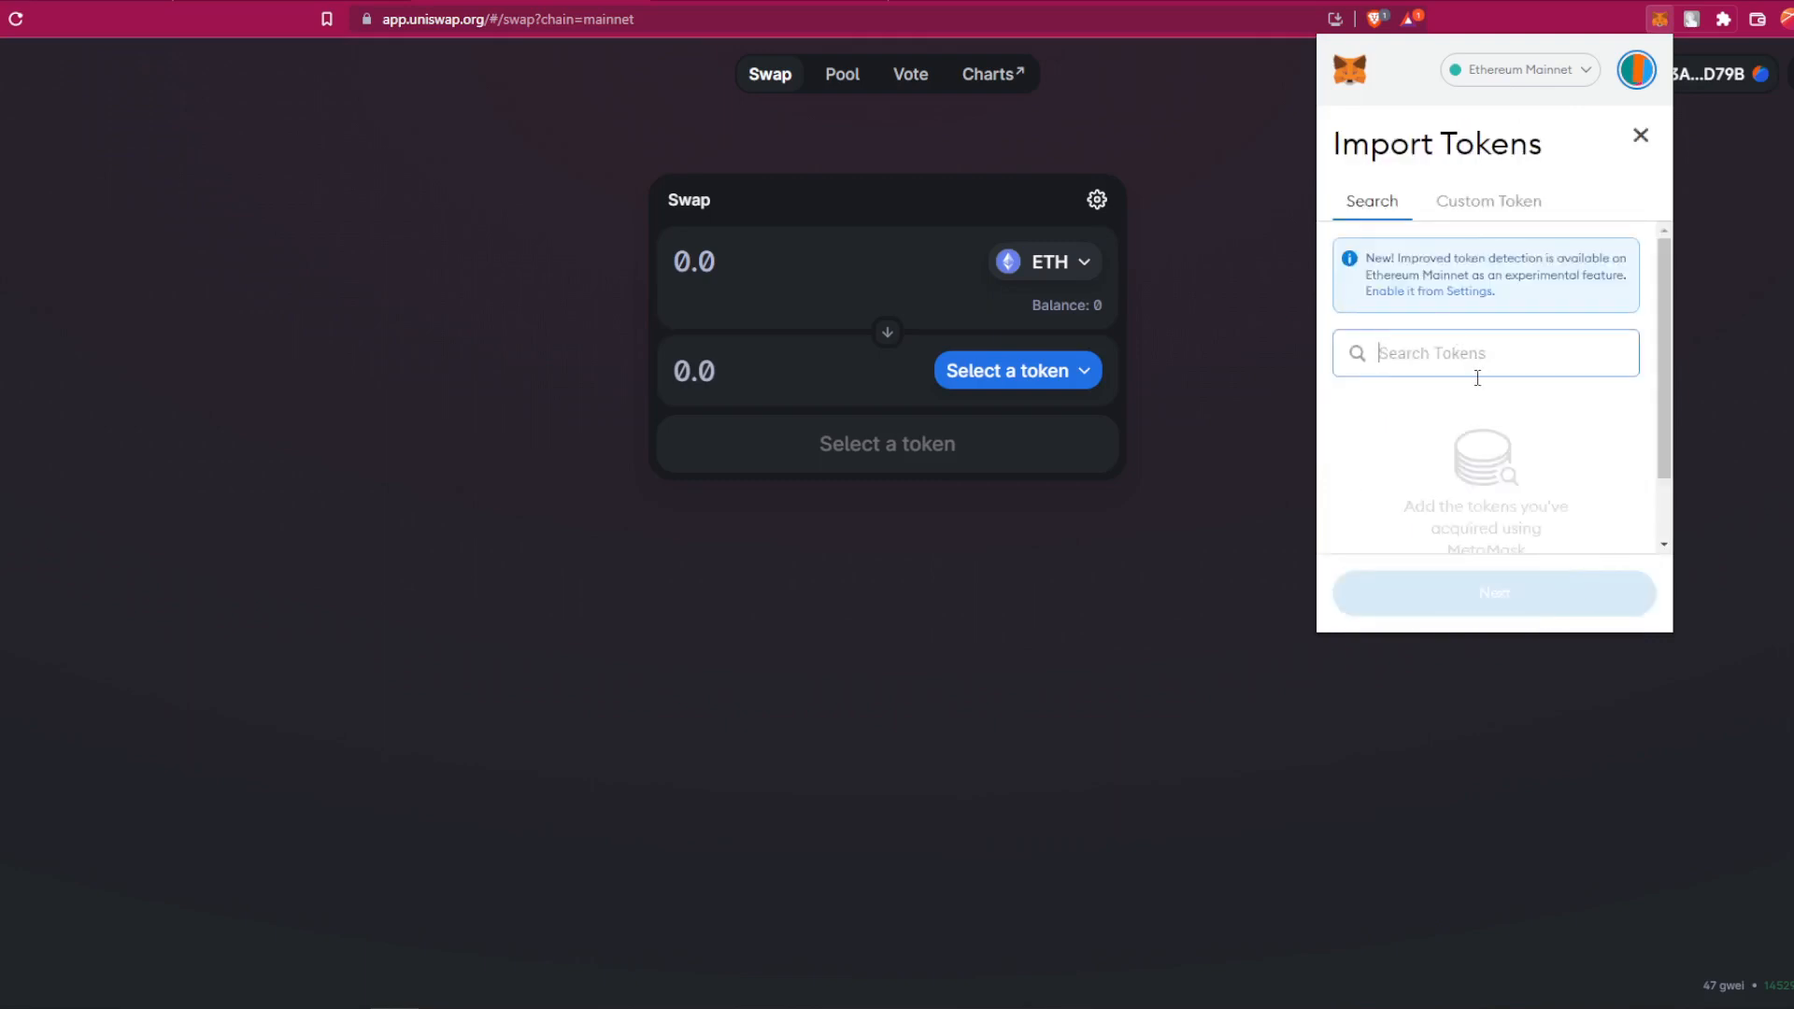
Step: Add SAITAMA as a custom token by its contract address and return to the asset list
{"action": "left_click", "coordinate": [1488, 202]}
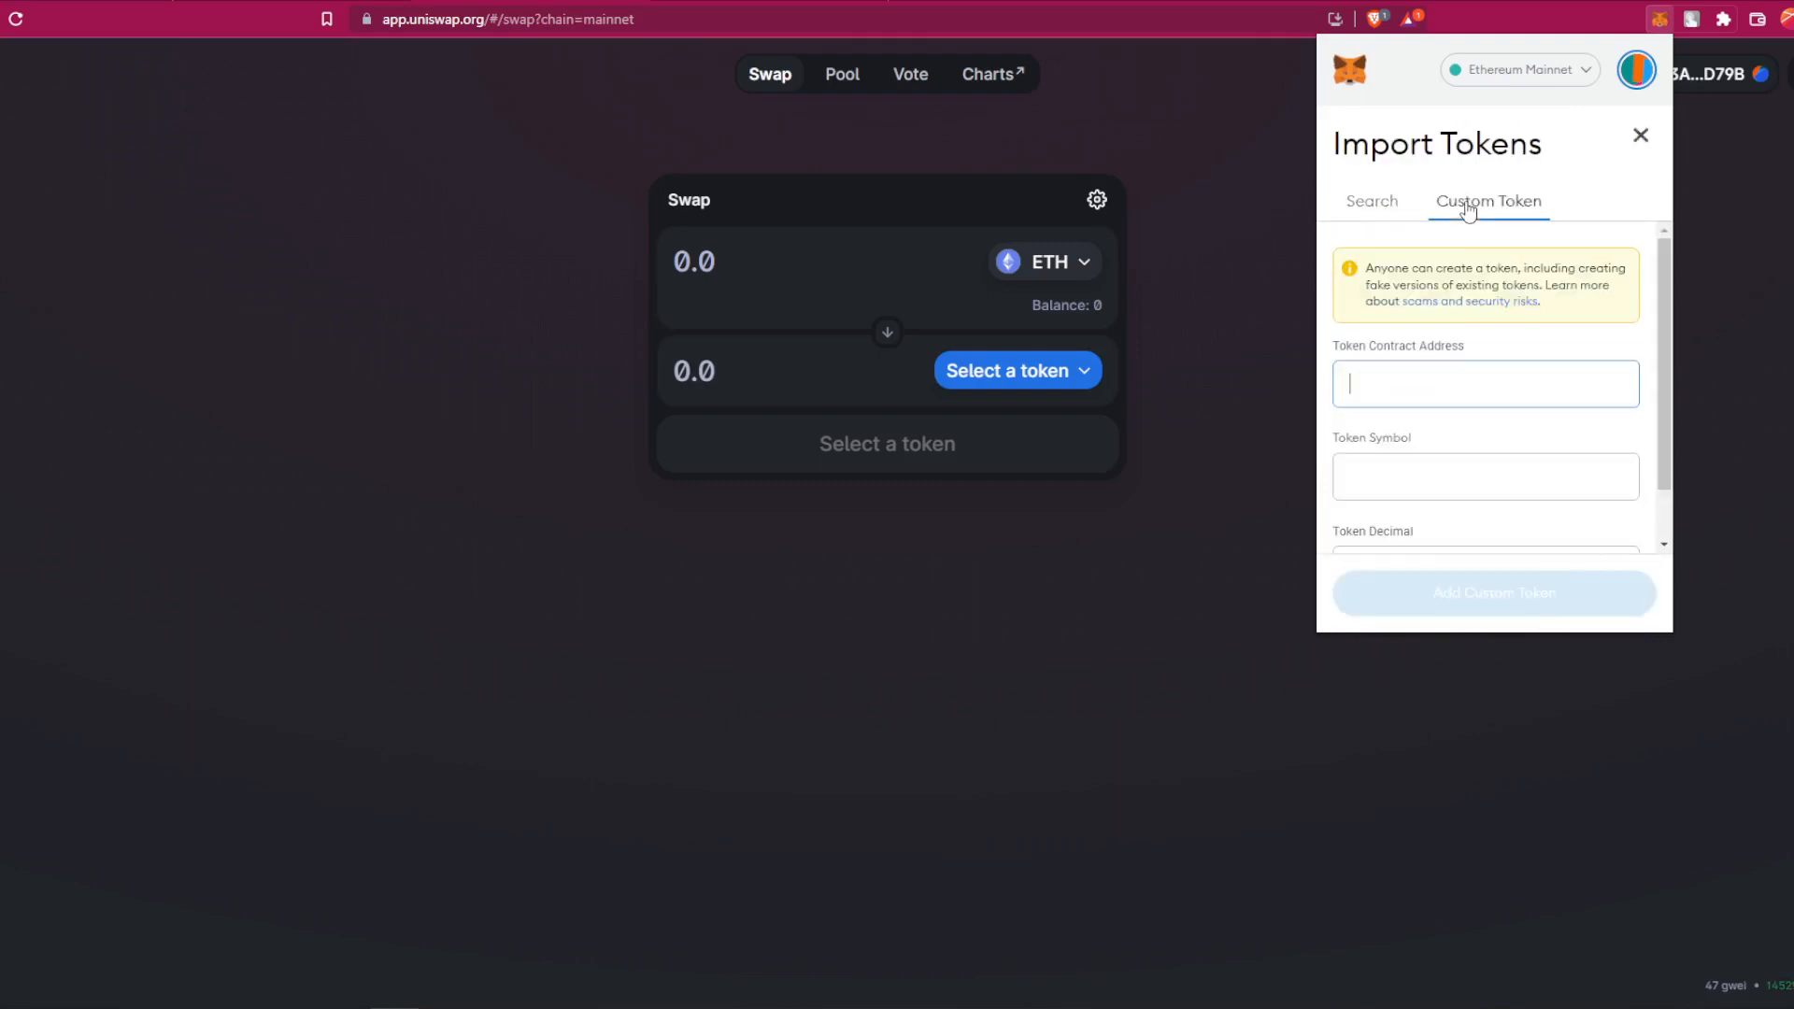
{"action": "left_click", "coordinate": [1484, 383]}
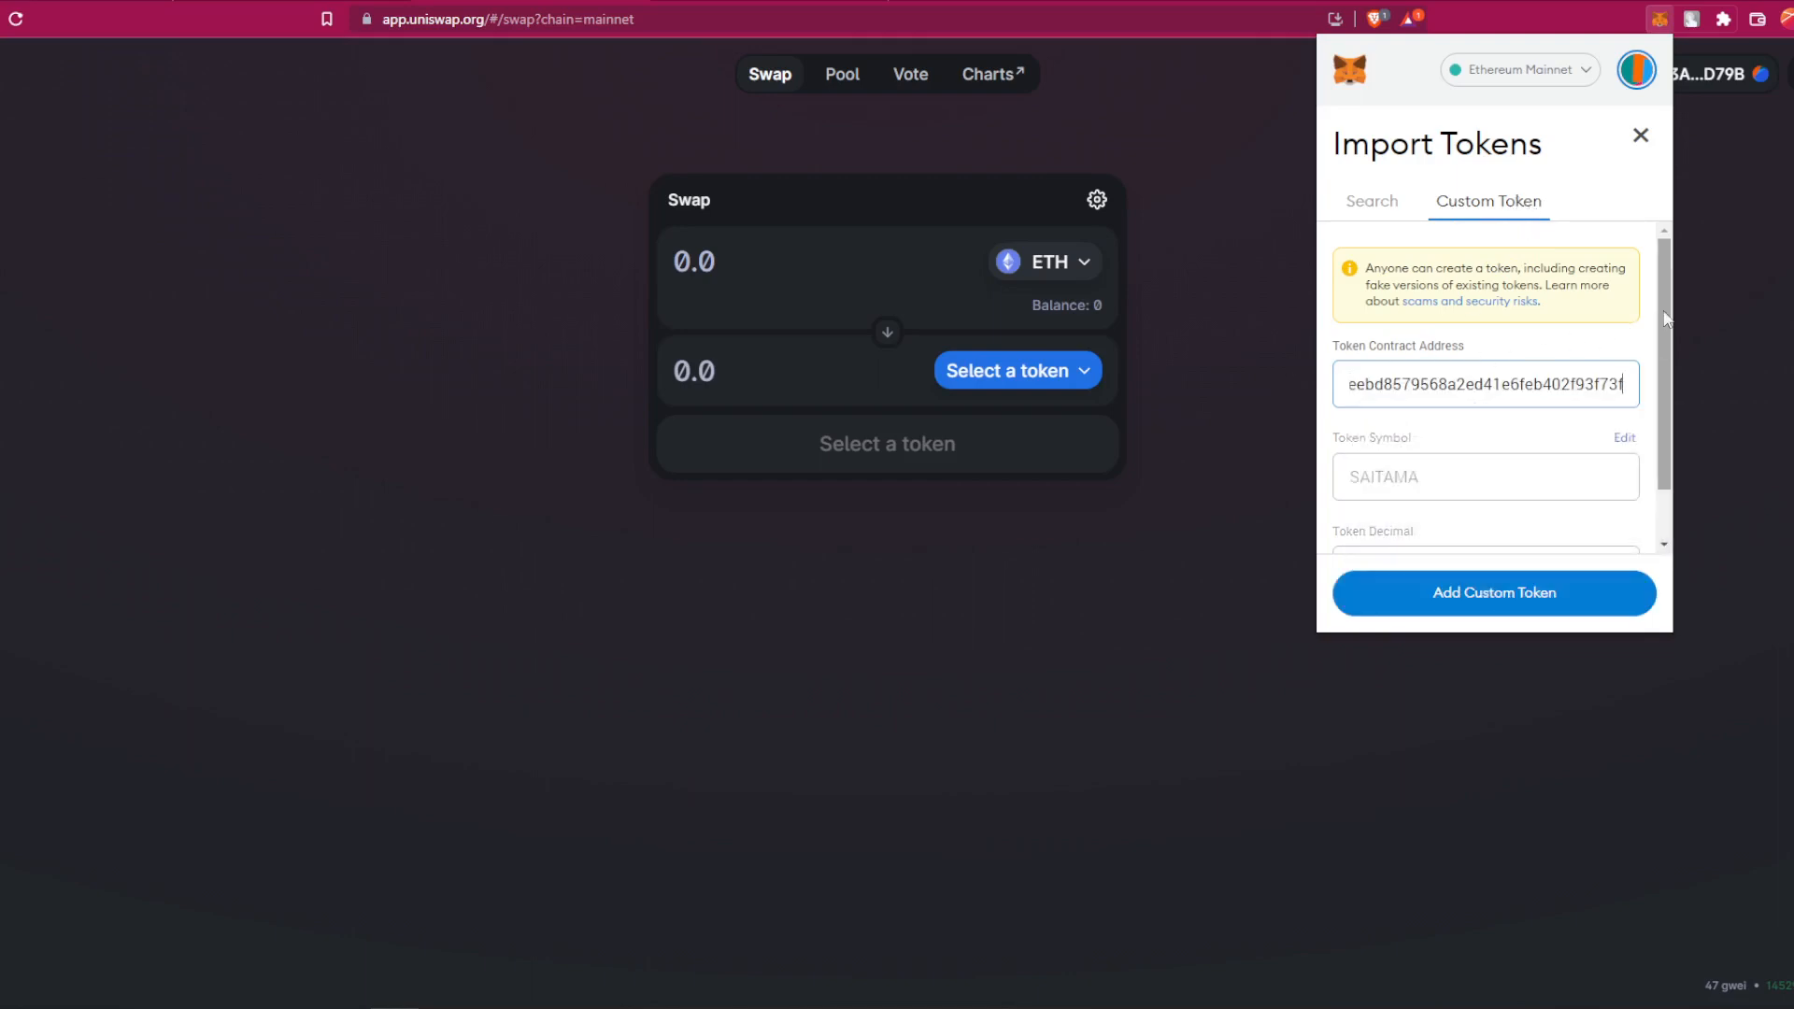
{"action": "scroll", "scroll_direction": "down", "scroll_amount": 3}
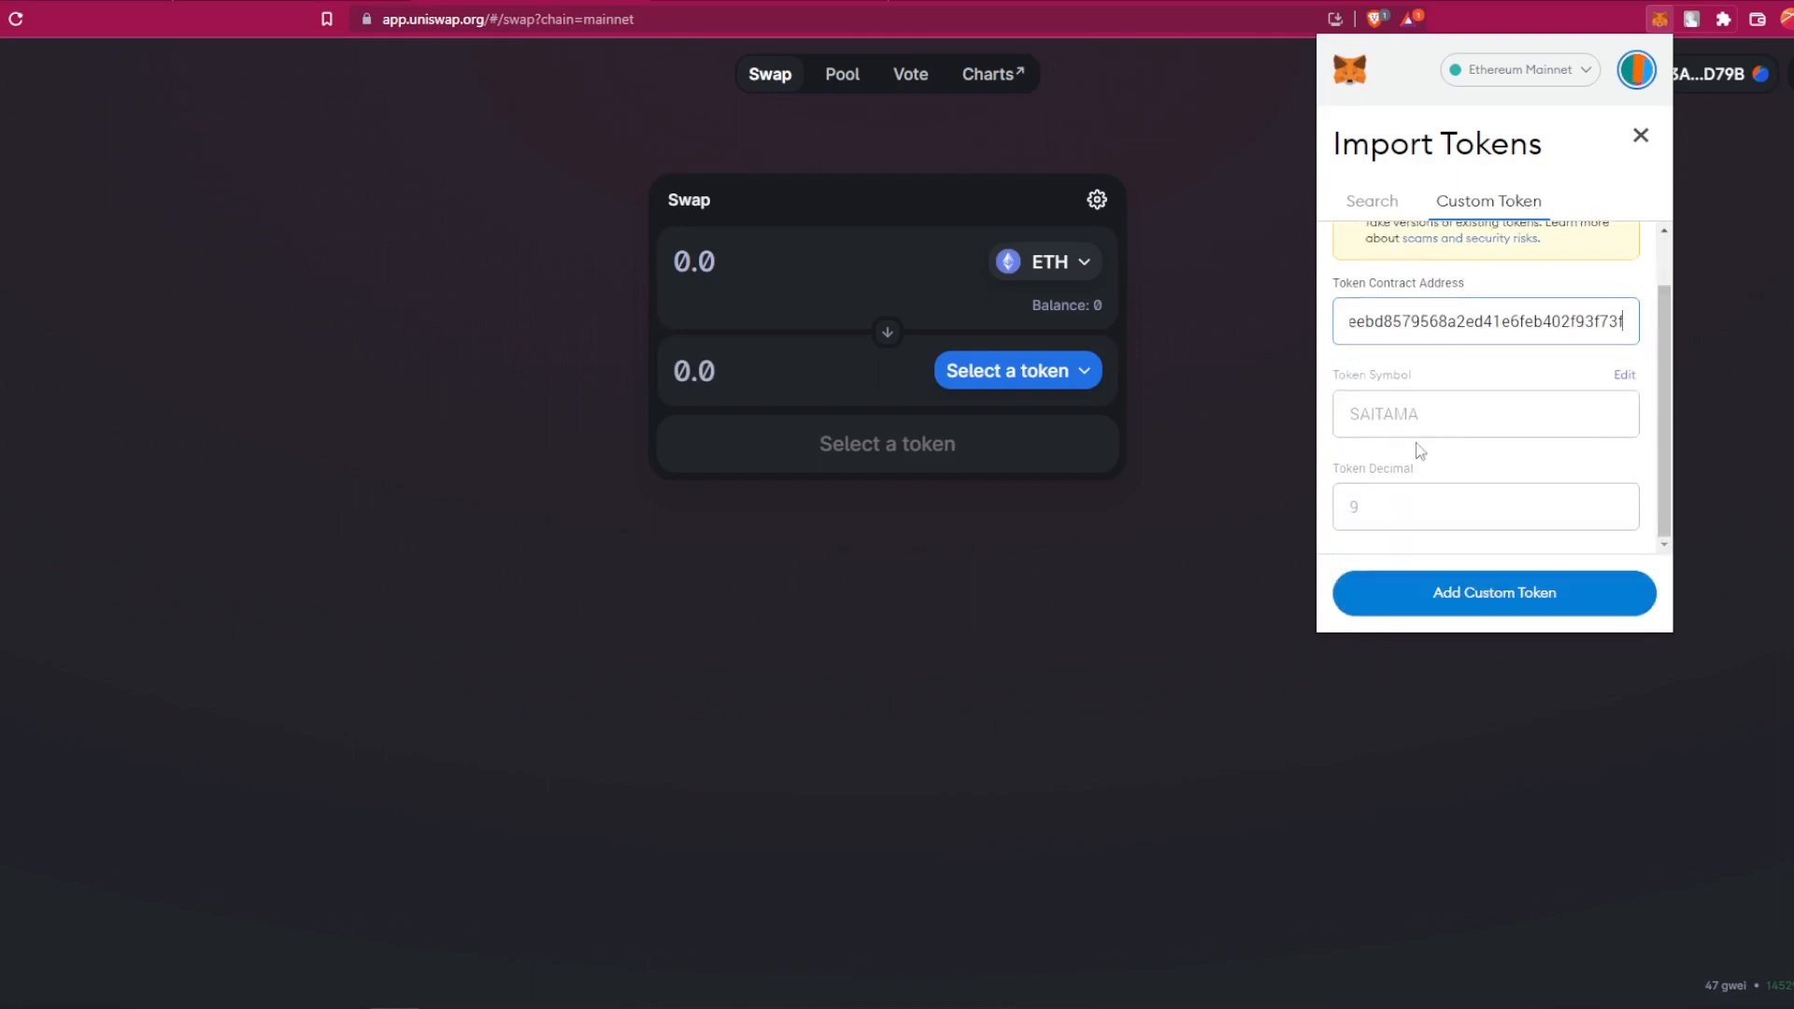
{"action": "left_click", "coordinate": [1492, 591]}
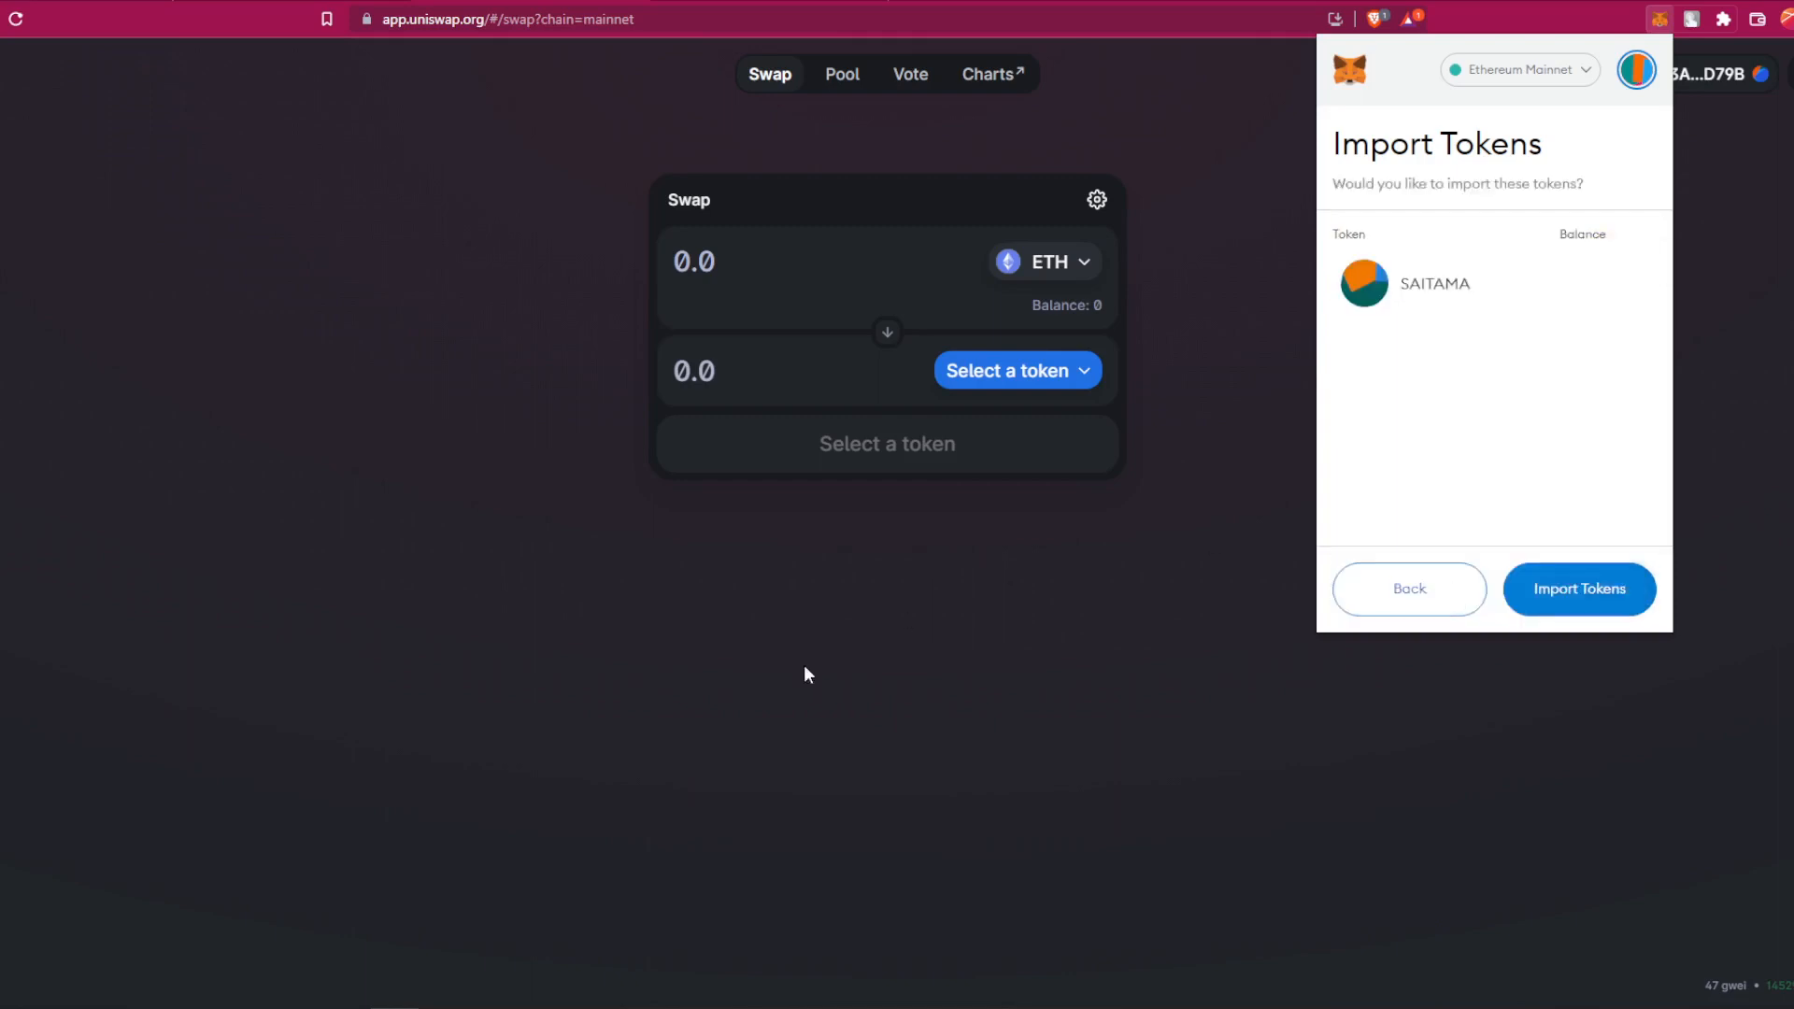
{"action": "left_click", "coordinate": [1578, 589]}
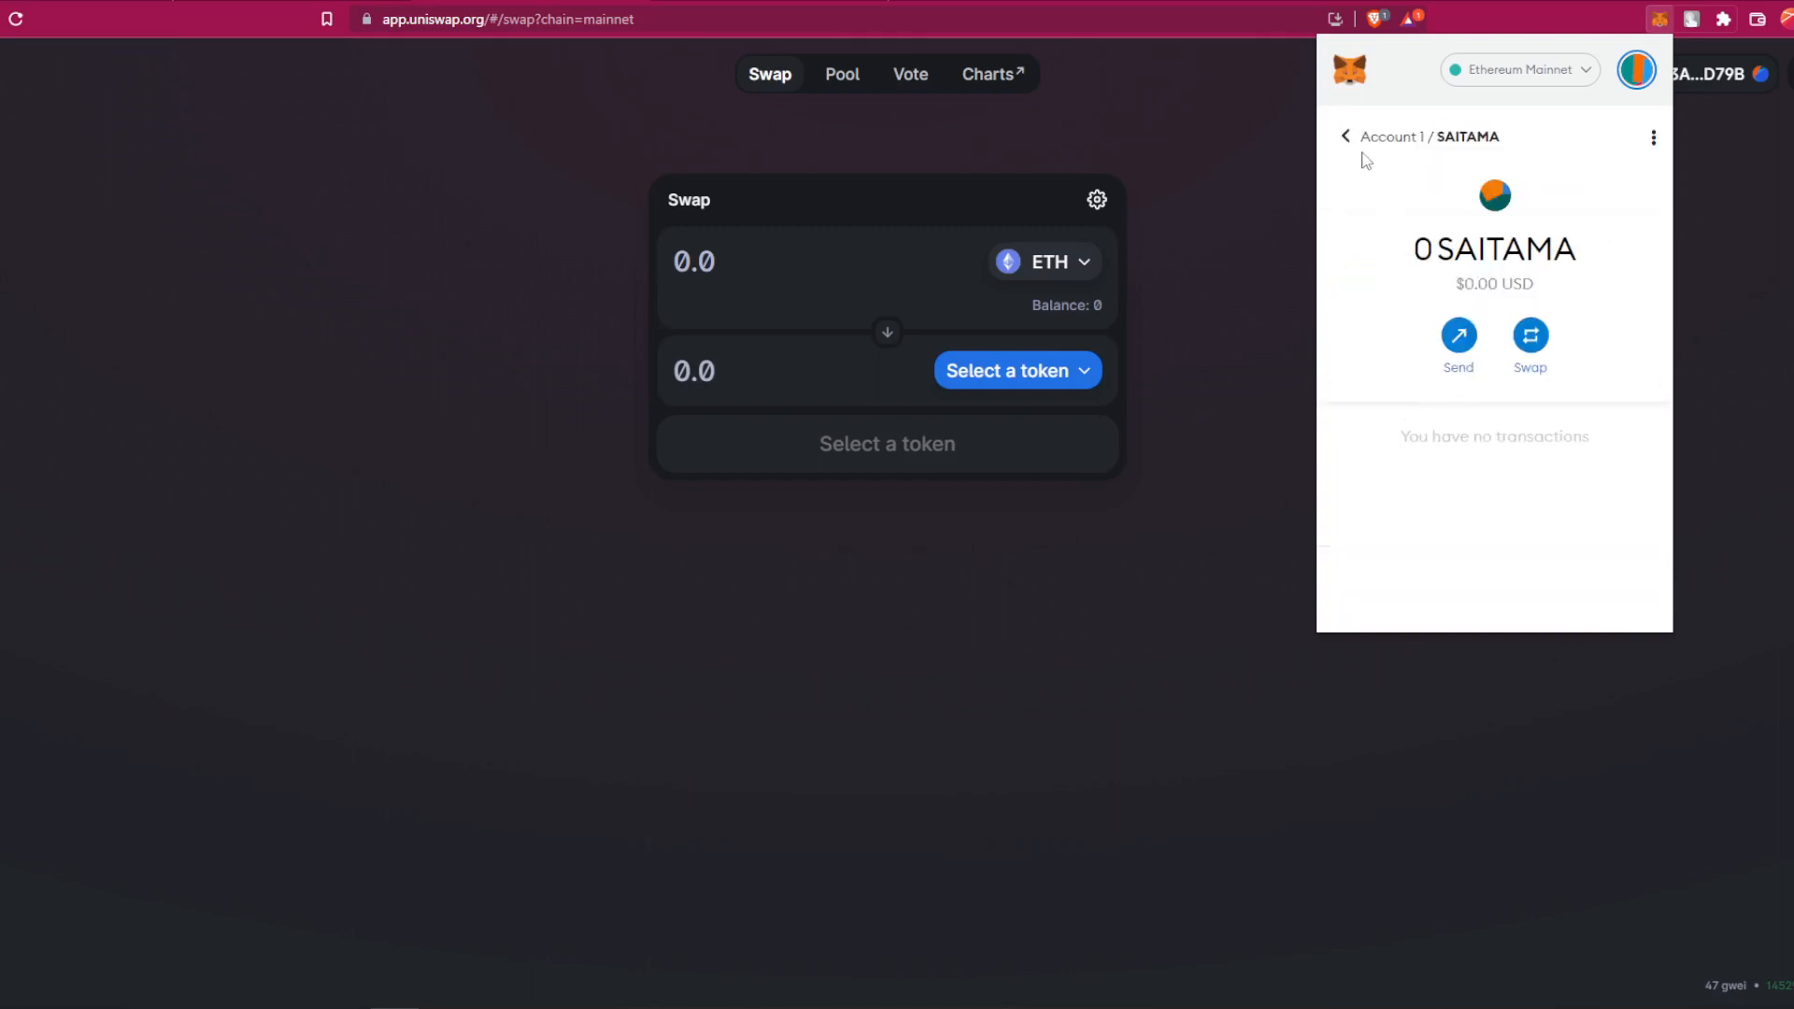
{"action": "left_click", "coordinate": [1345, 136]}
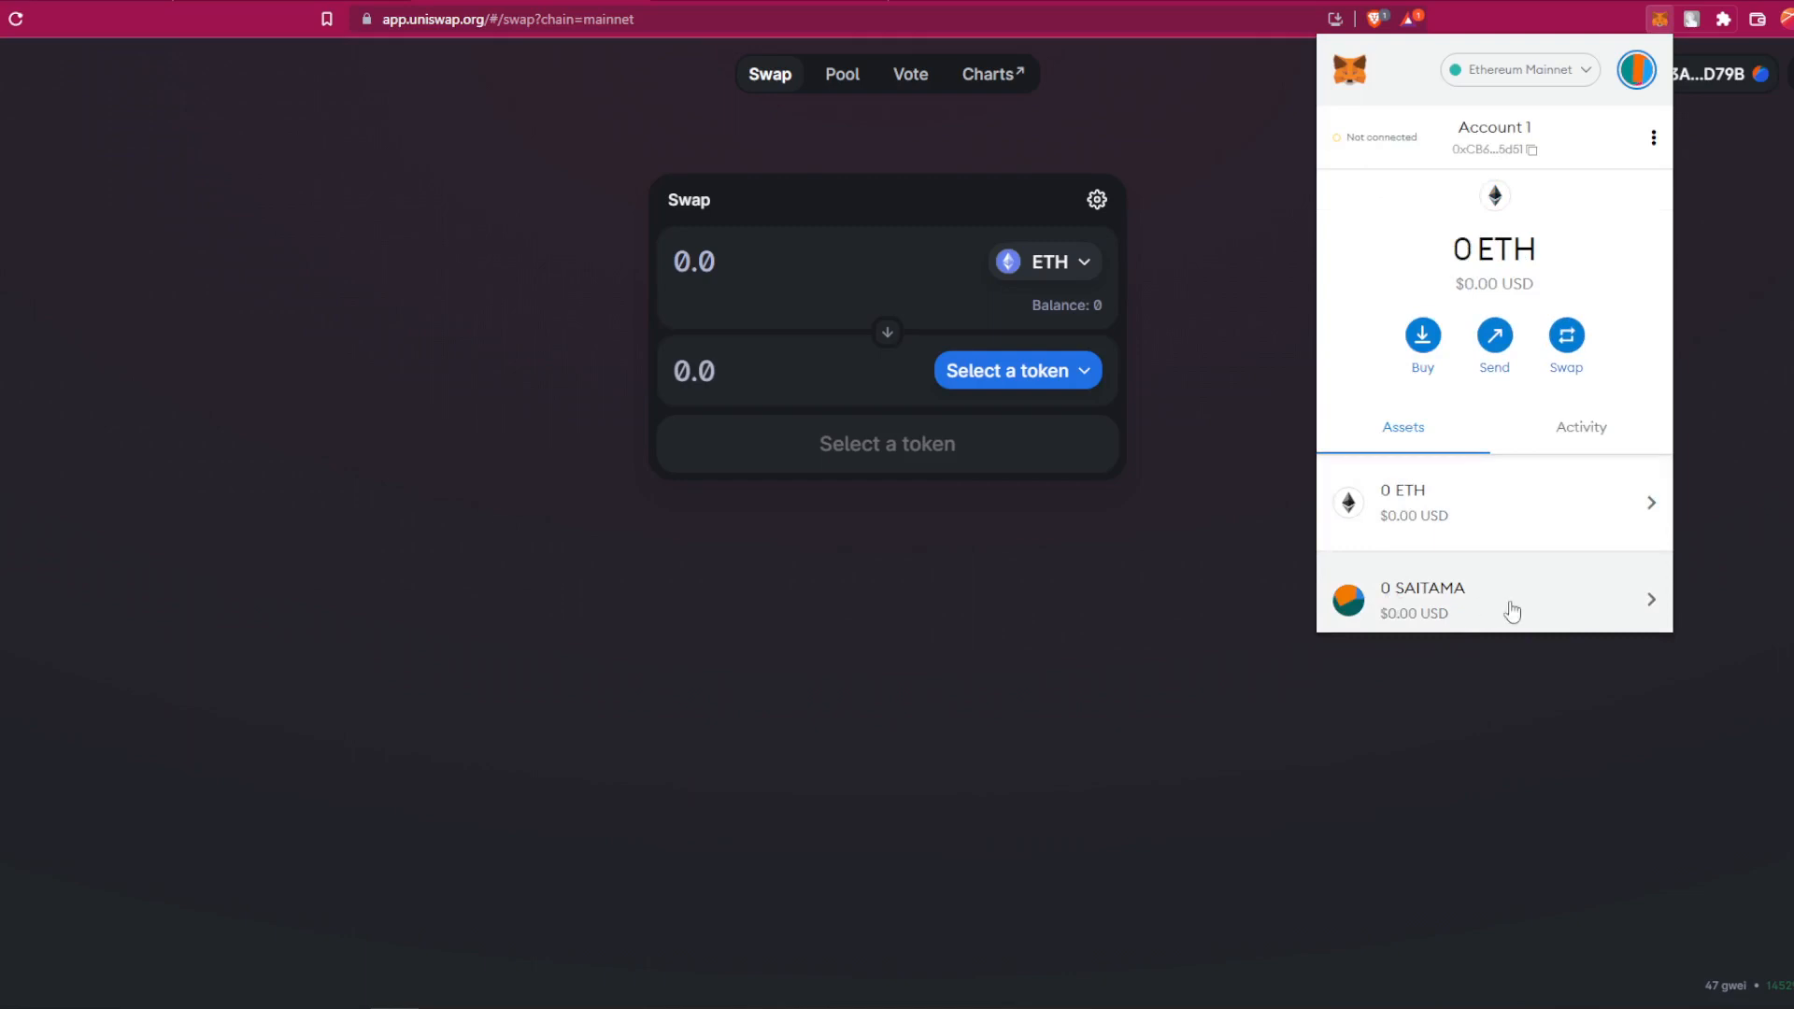
{"action": "mouse_move", "coordinate": [1462, 607]}
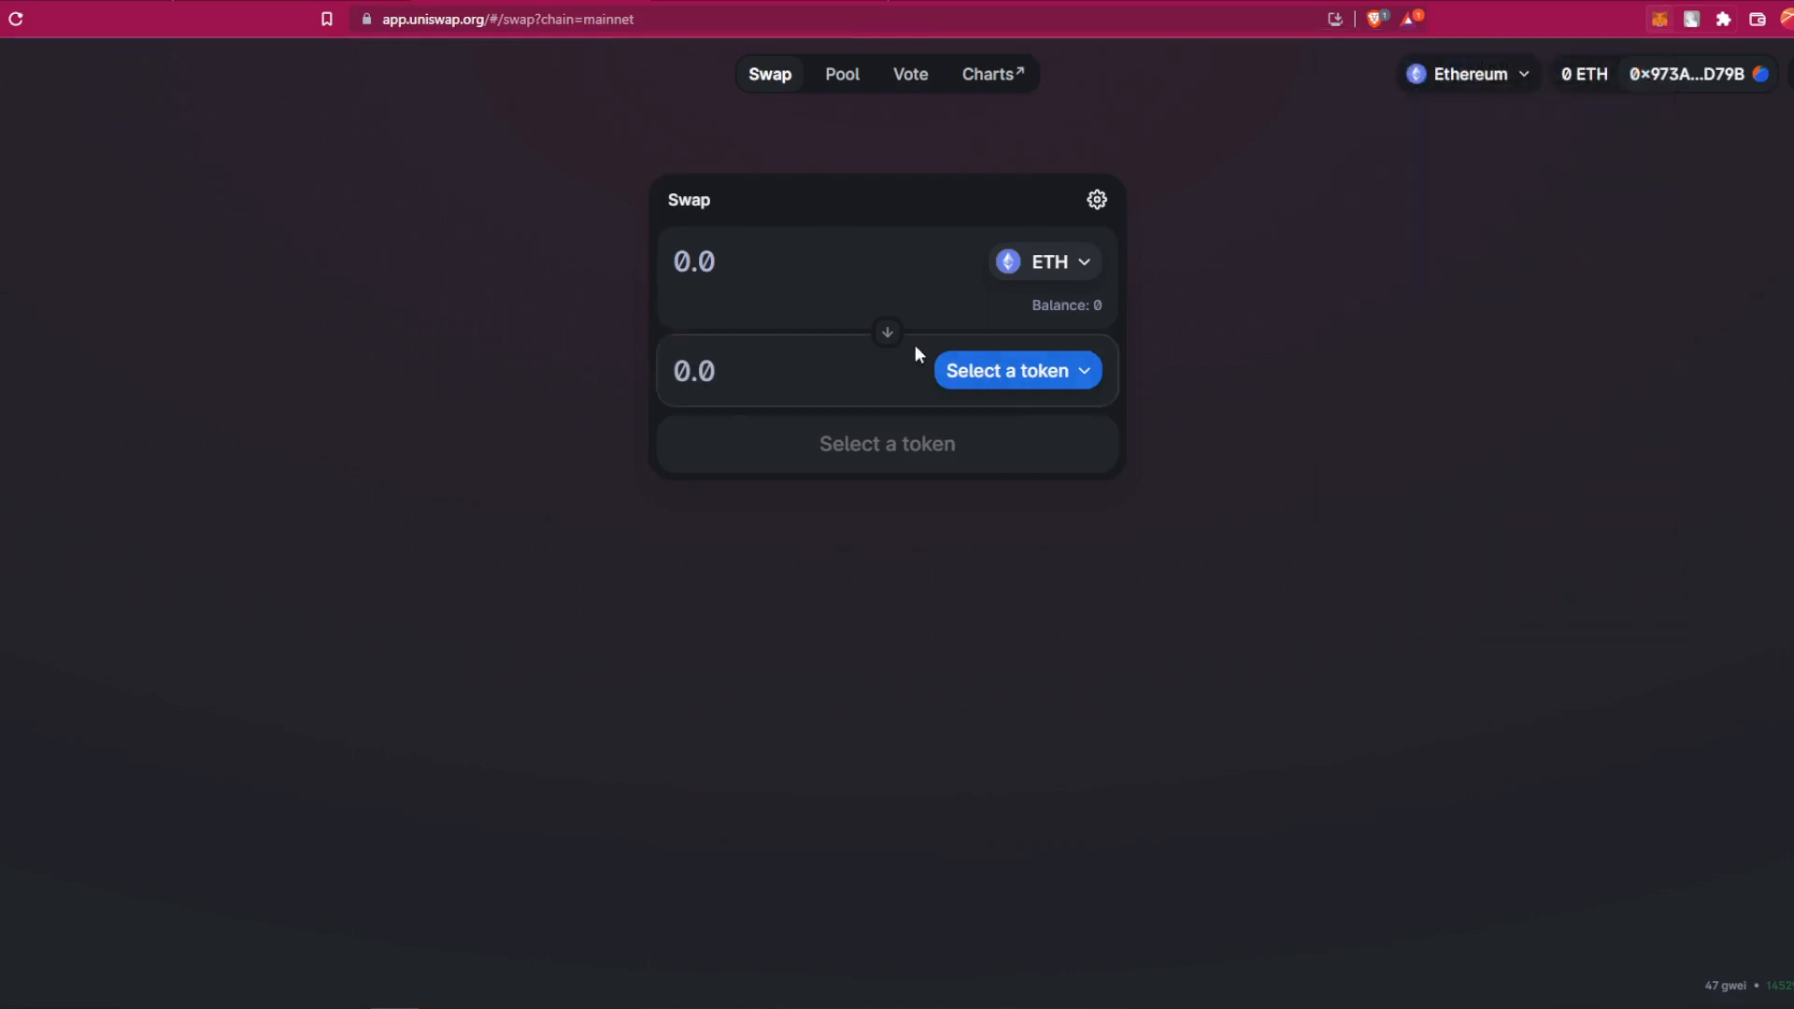
Step: Import SAITAMA by contract address as the output token against ETH
{"action": "left_click", "coordinate": [1013, 370]}
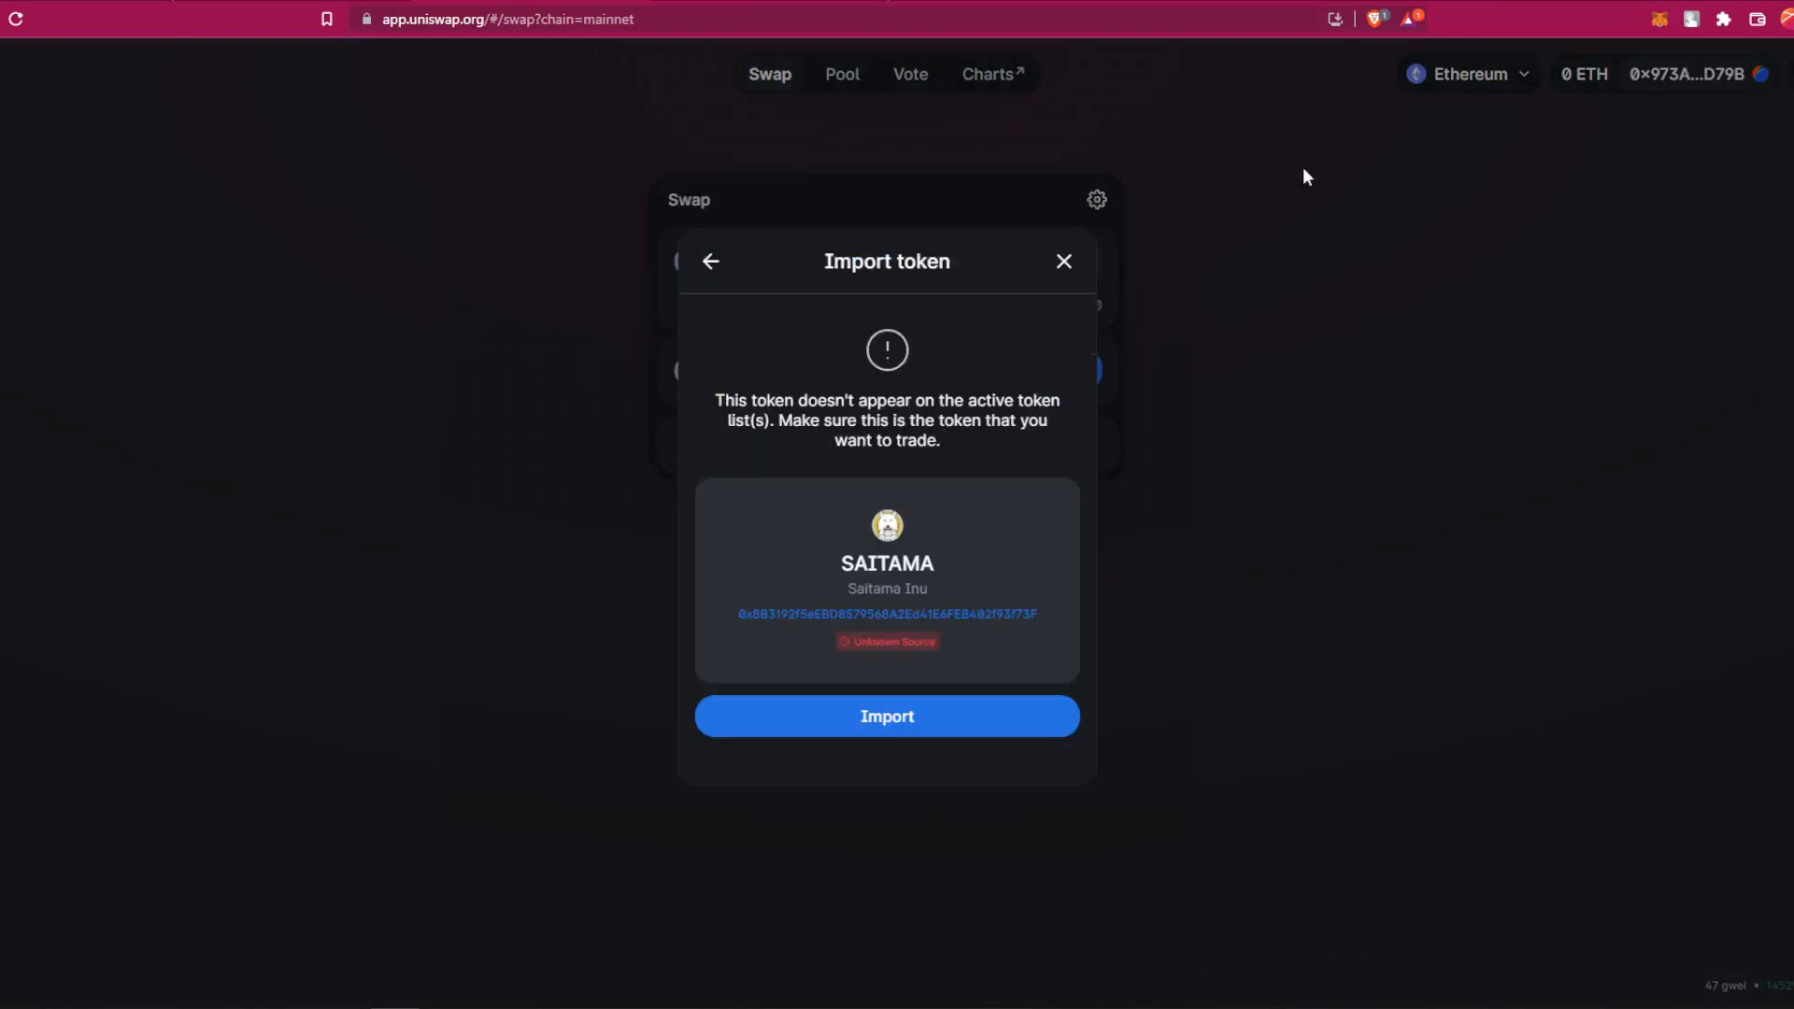
{"action": "left_click", "coordinate": [887, 717]}
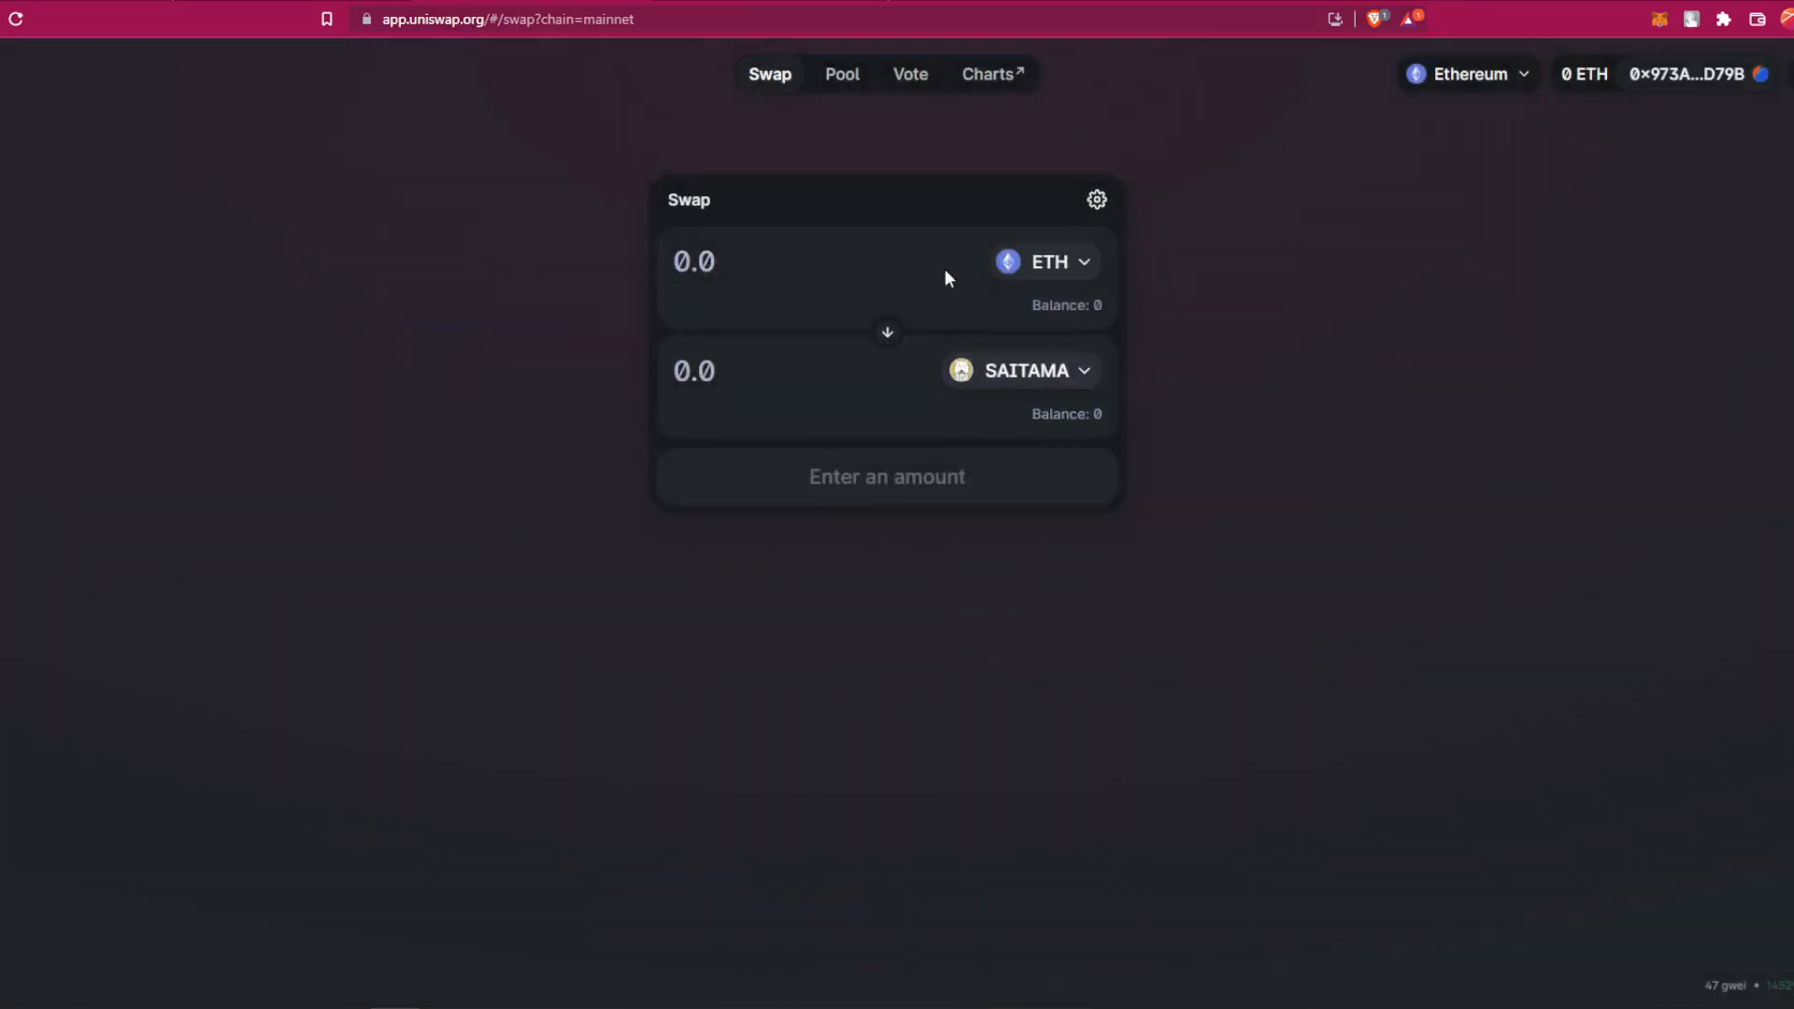
{"action": "mouse_move", "coordinate": [1050, 264]}
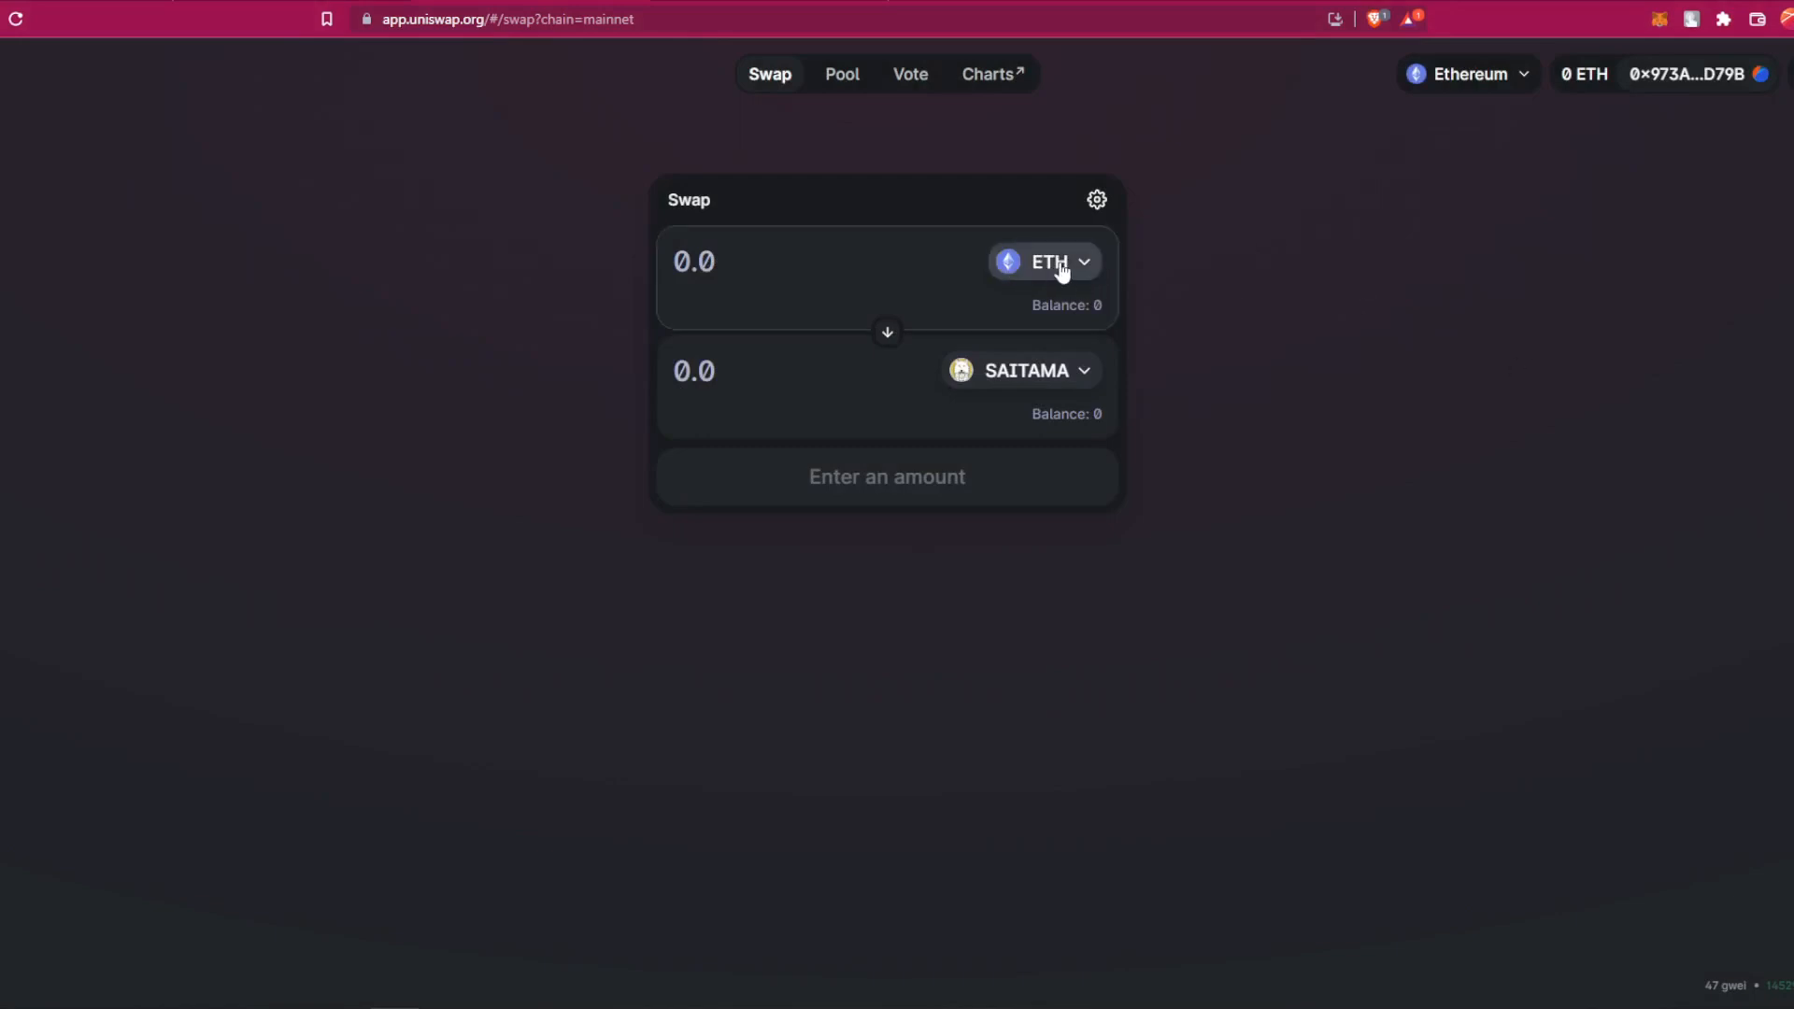
{"action": "mouse_move", "coordinate": [898, 346]}
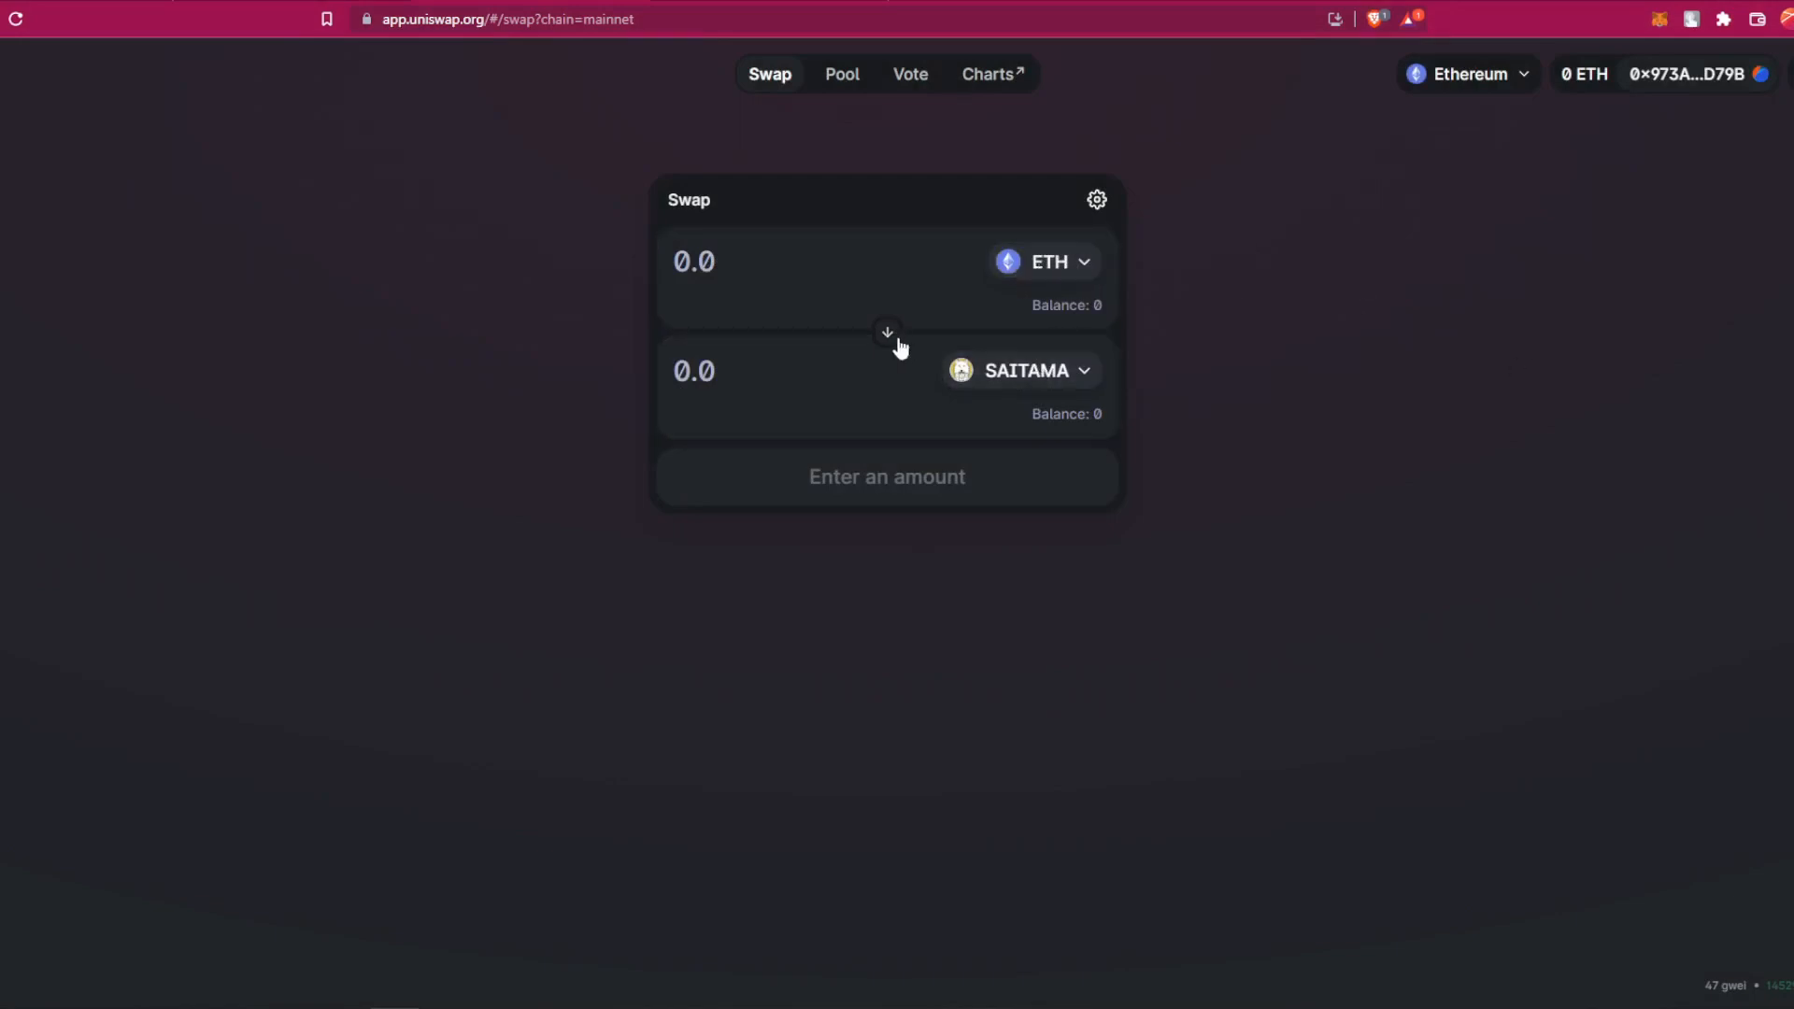
Step: Flip the swap so SAITAMA is paid and ETH received
{"action": "left_click", "coordinate": [887, 331]}
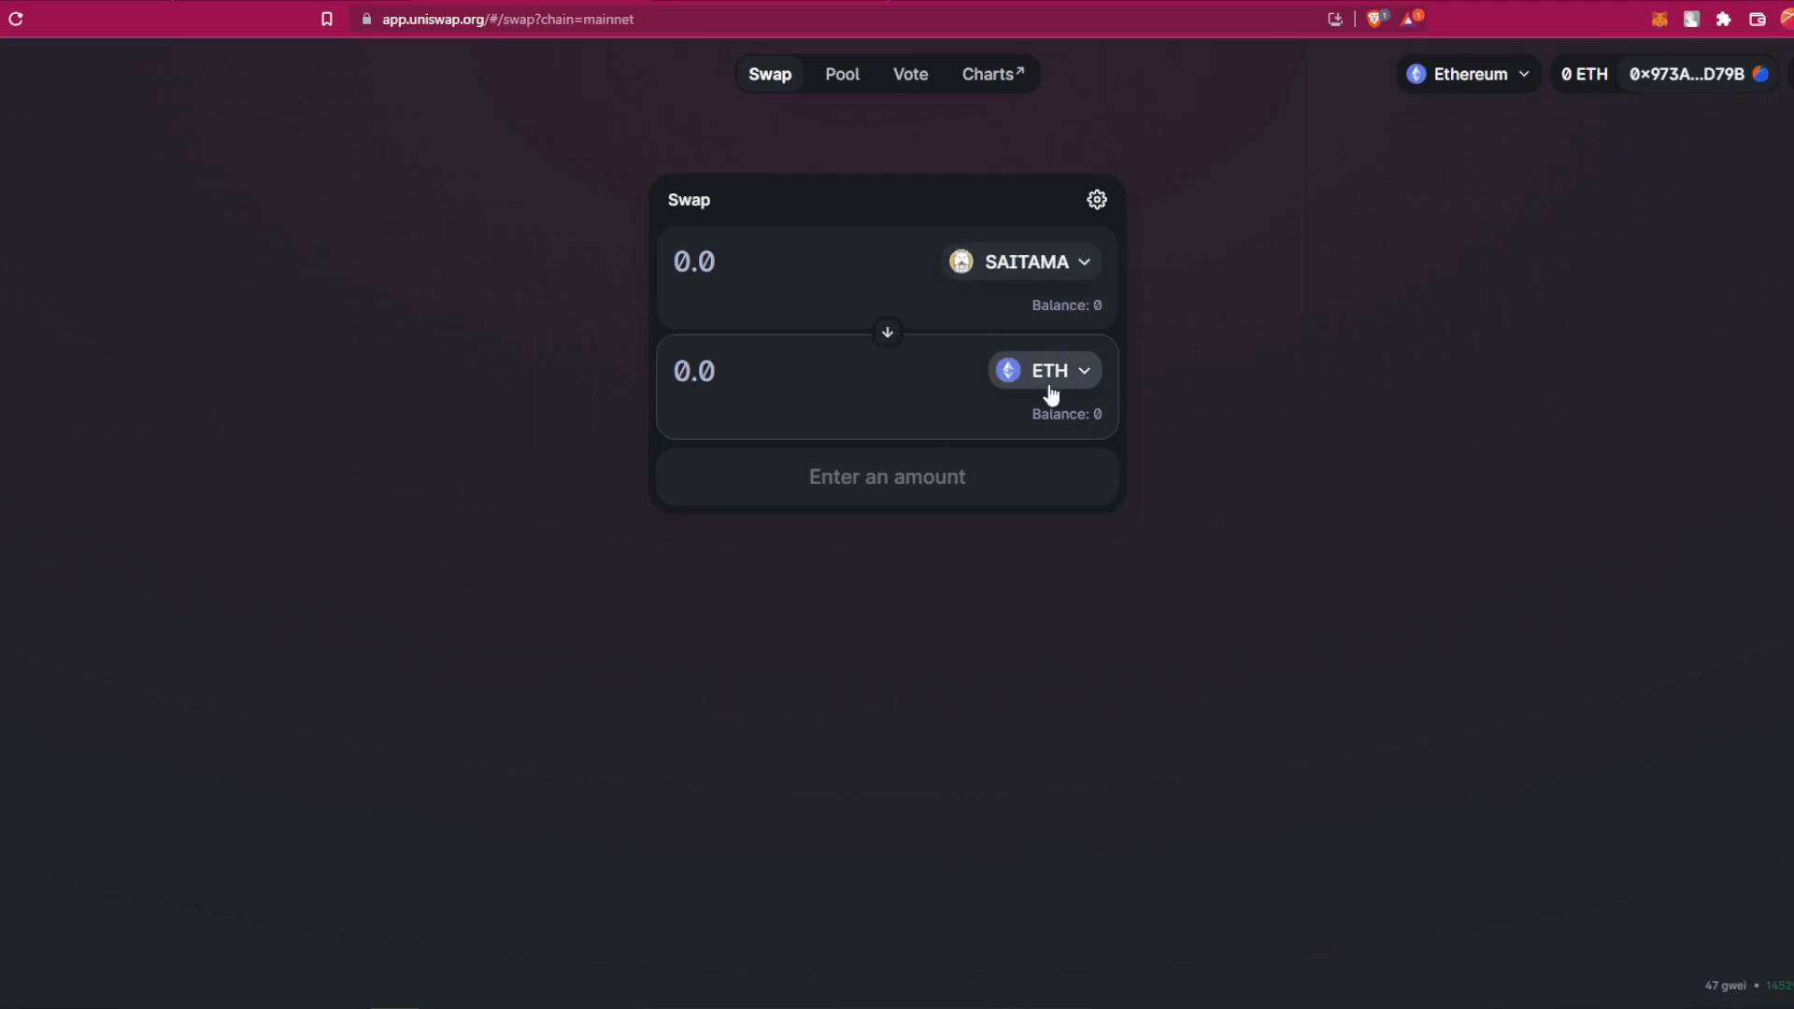
{"action": "mouse_move", "coordinate": [1204, 434]}
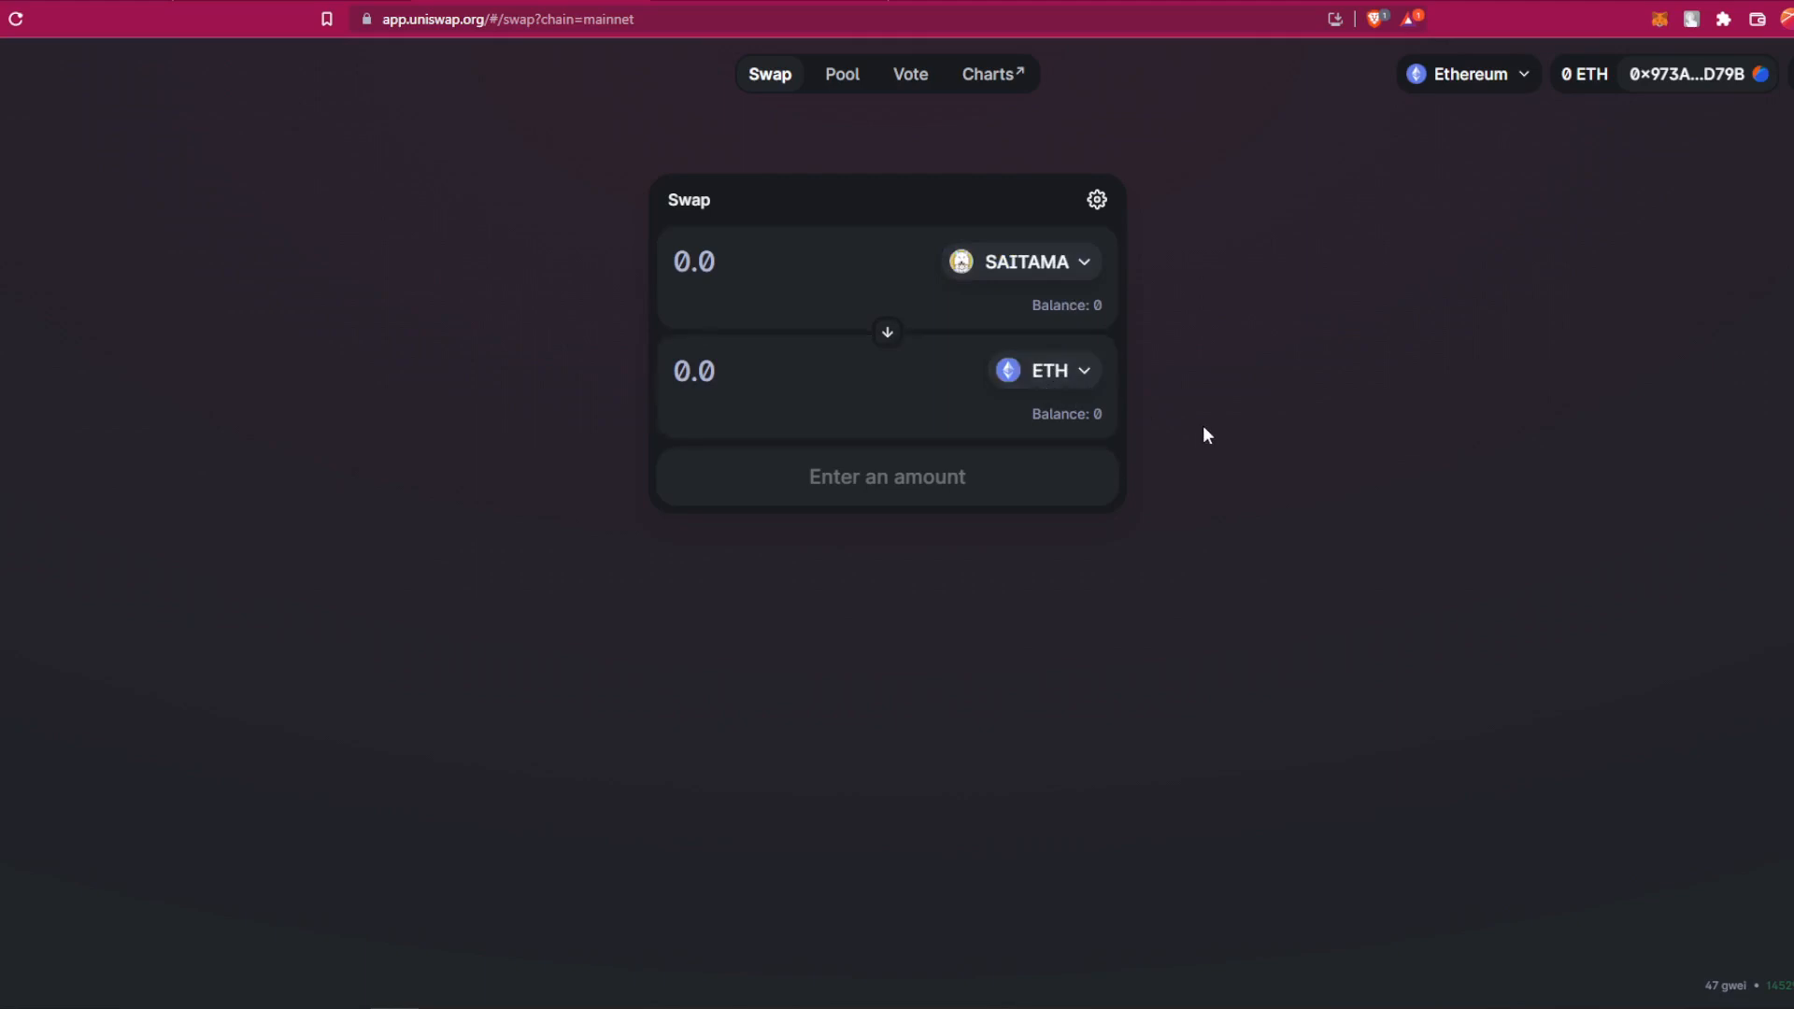